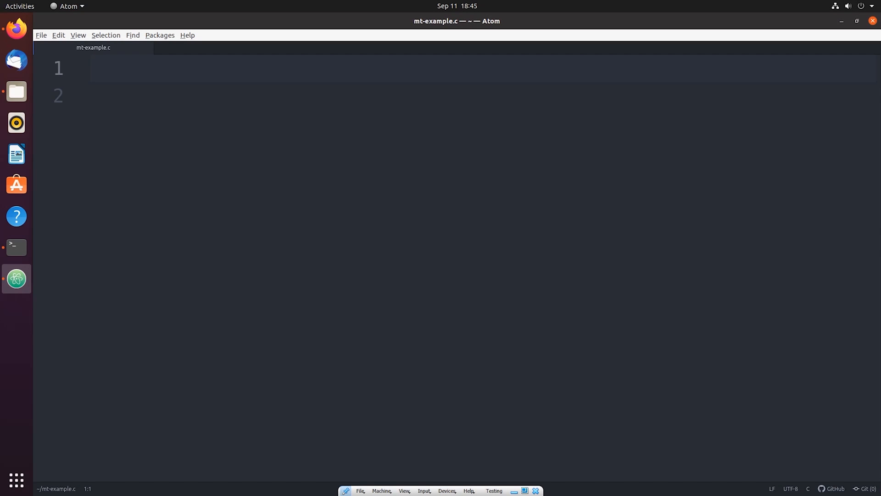
# Write #include lines for stdio.h and stdlib.h at the top of mt-example.c.
pyautogui.click(91, 67)
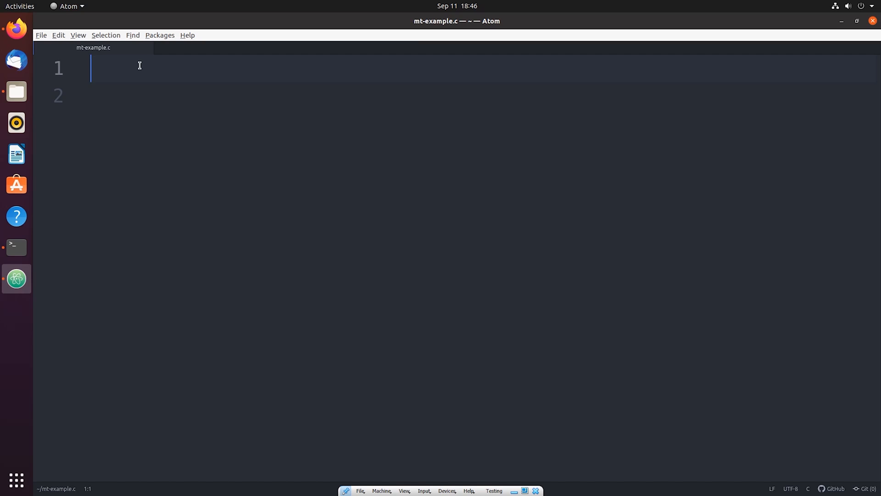
pyautogui.write('#')
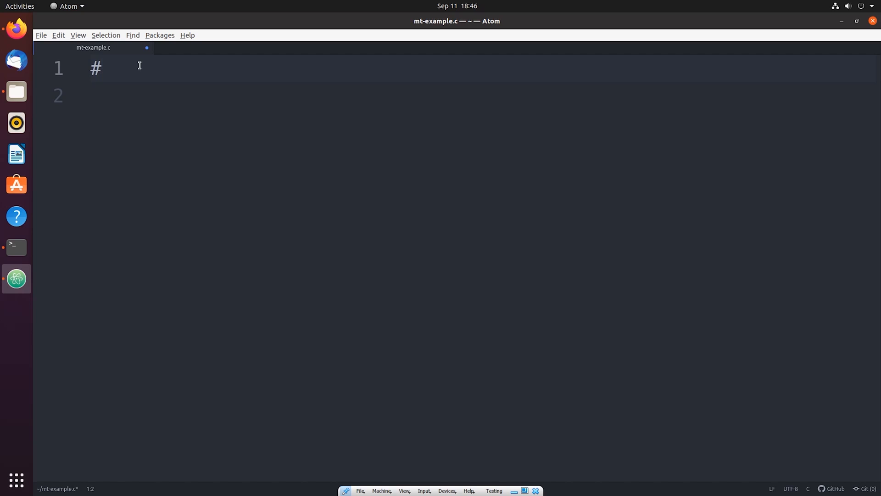
pyautogui.write('include')
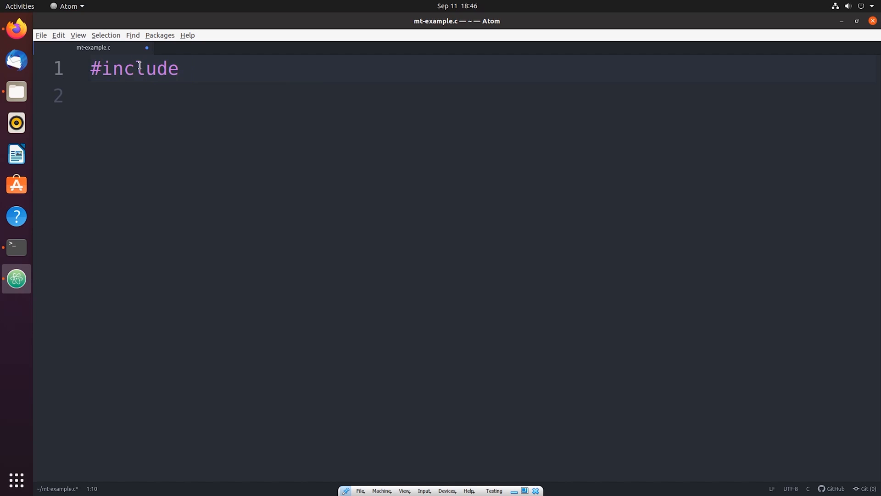
pyautogui.write('<stdio')
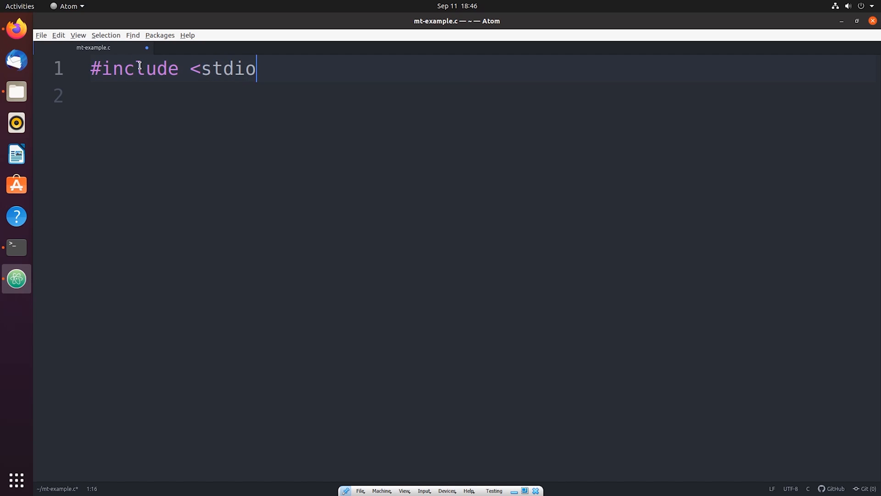
pyautogui.write('.h>')
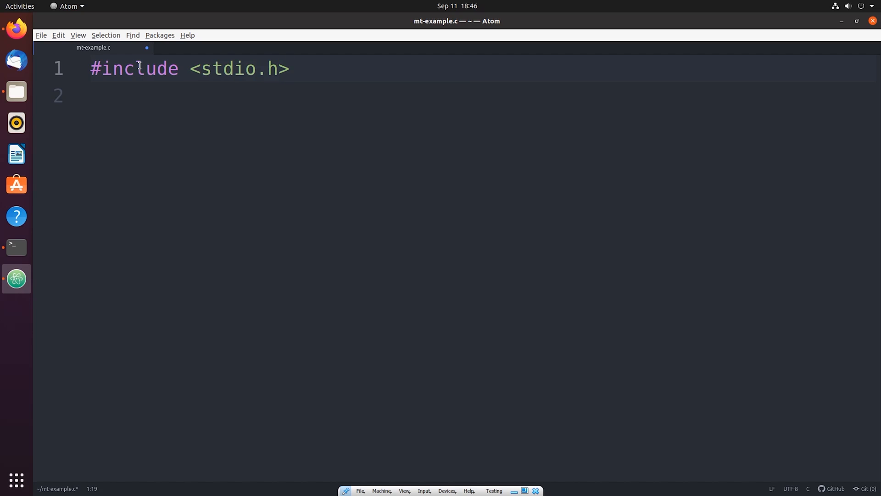
pyautogui.write('#include <stdlib.h>')
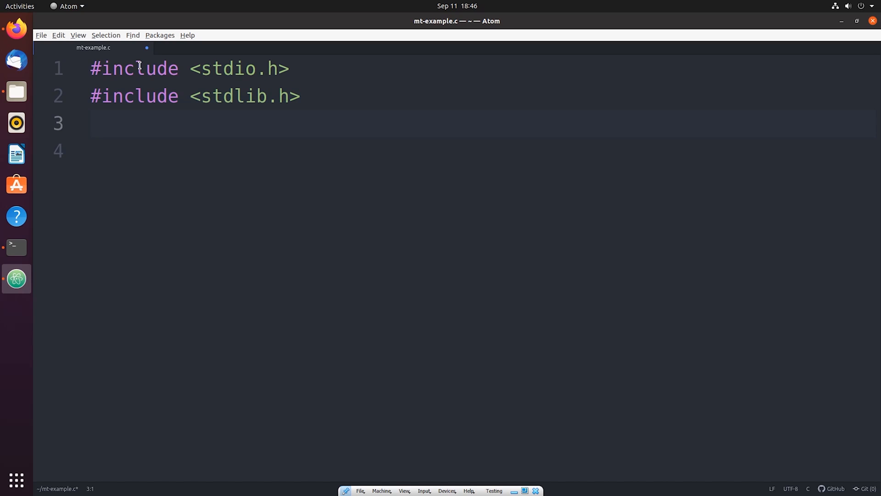
pyautogui.write('#include')
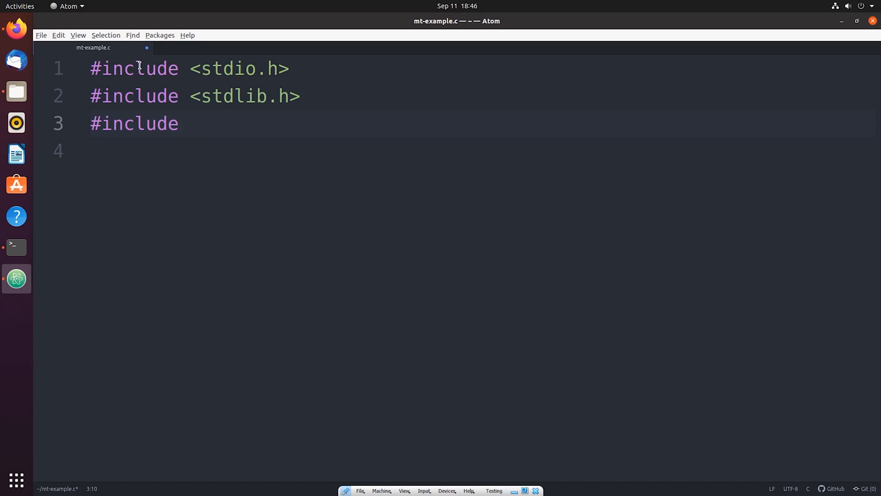
# Add #include lines for unistd.h and pthread.h below them.
pyautogui.write('<')
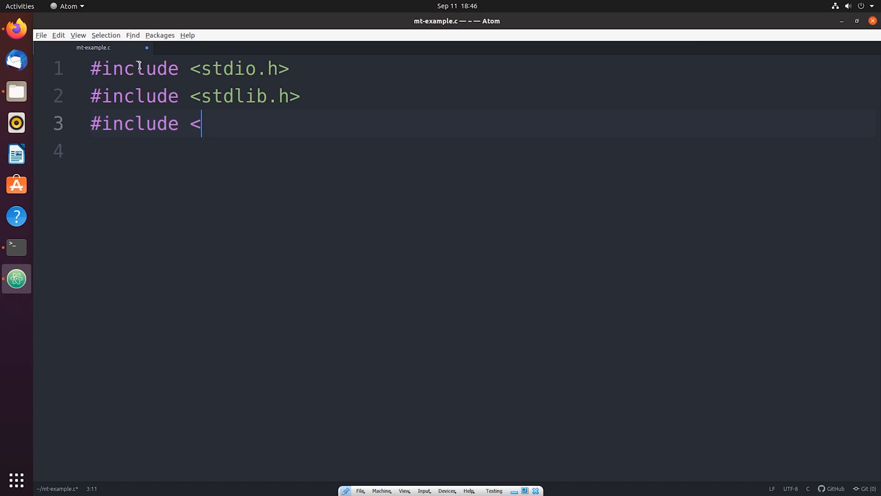
pyautogui.write('unistd')
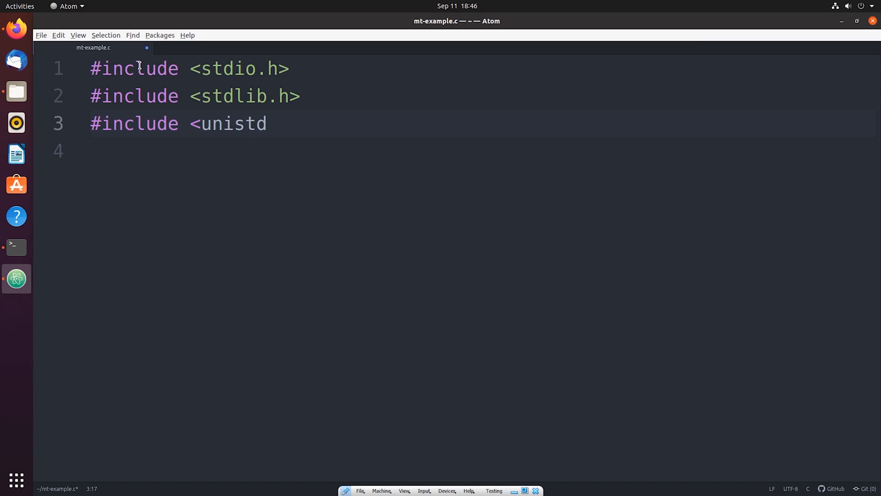
pyautogui.write('.h')
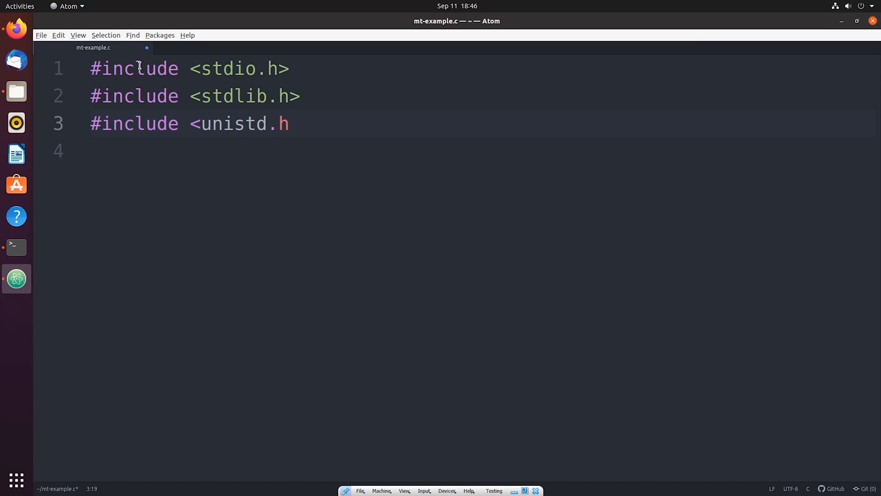
pyautogui.write('>')
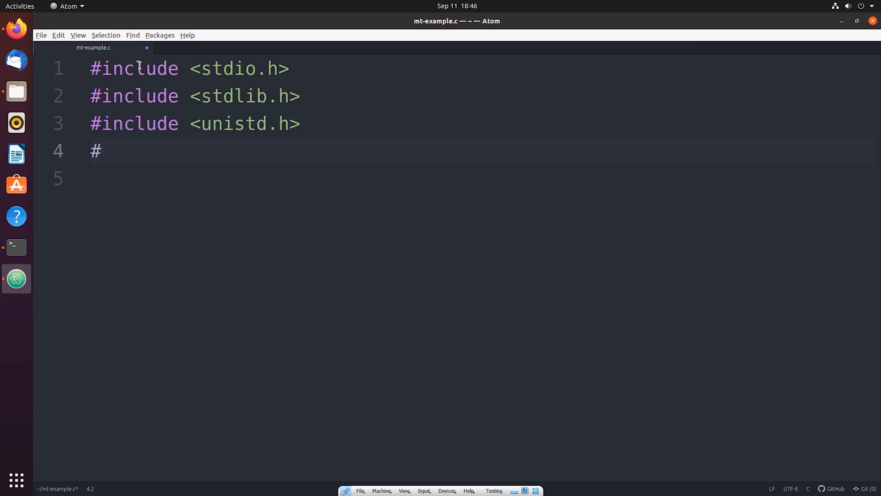
pyautogui.write('include <')
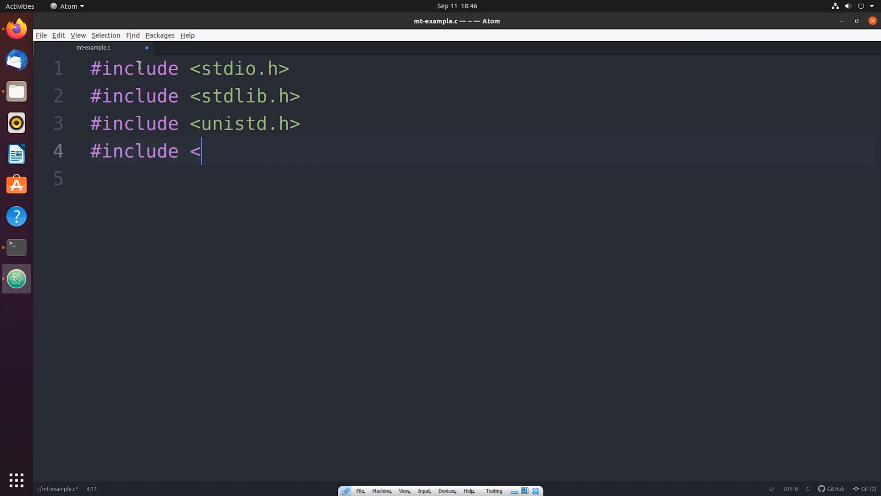
pyautogui.write('pthread.h>')
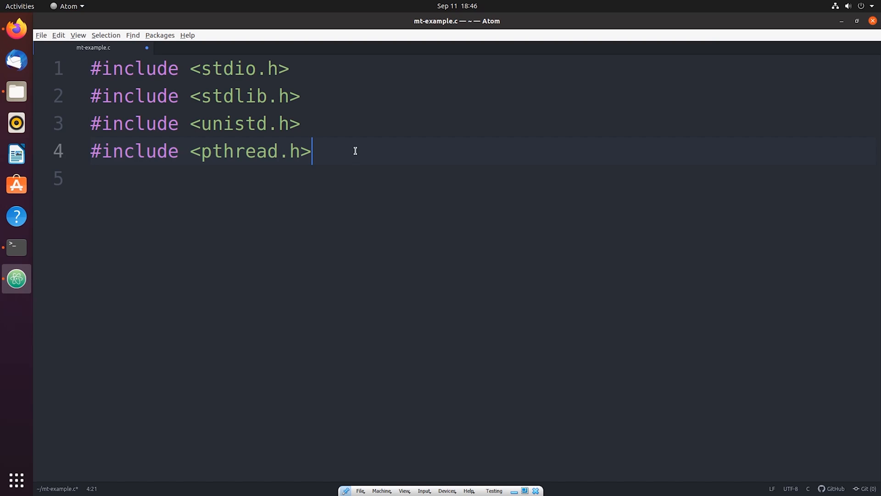
pyautogui.click(191, 151)
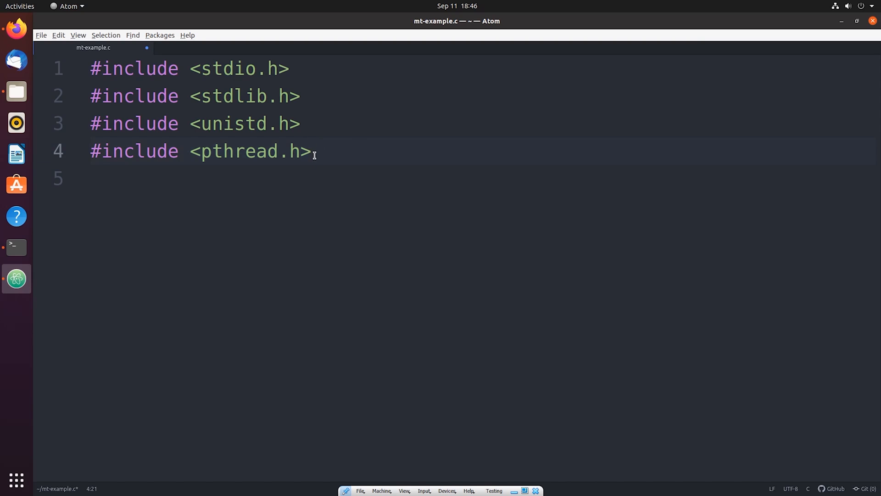
# Write int main(){ with a pthread_t tid0; declaration as its first body line.
pyautogui.press('Return')
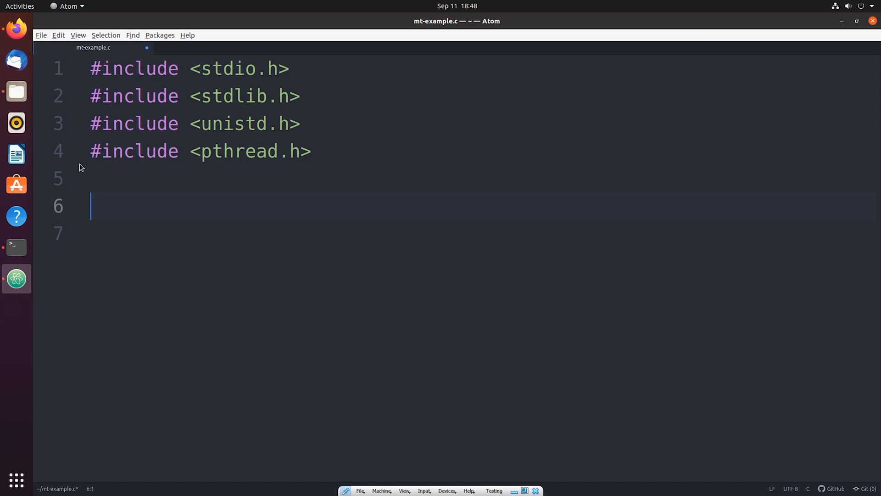
pyautogui.write('int main(){')
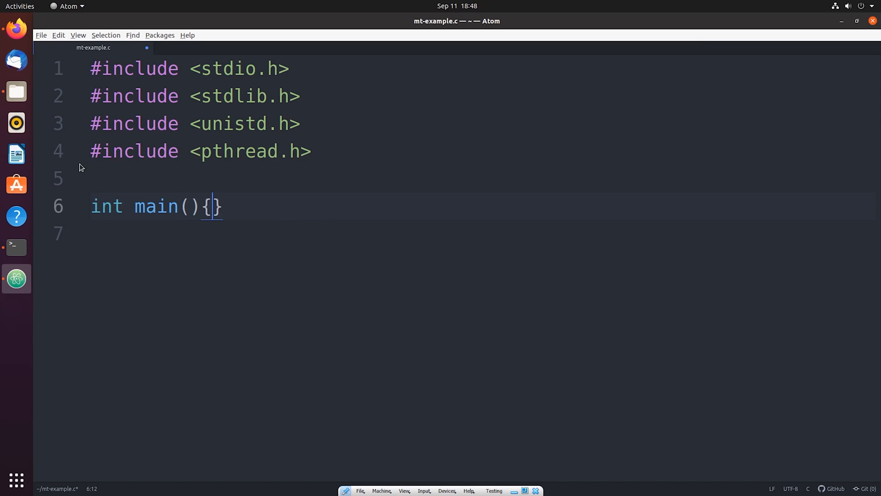
pyautogui.press('Return')
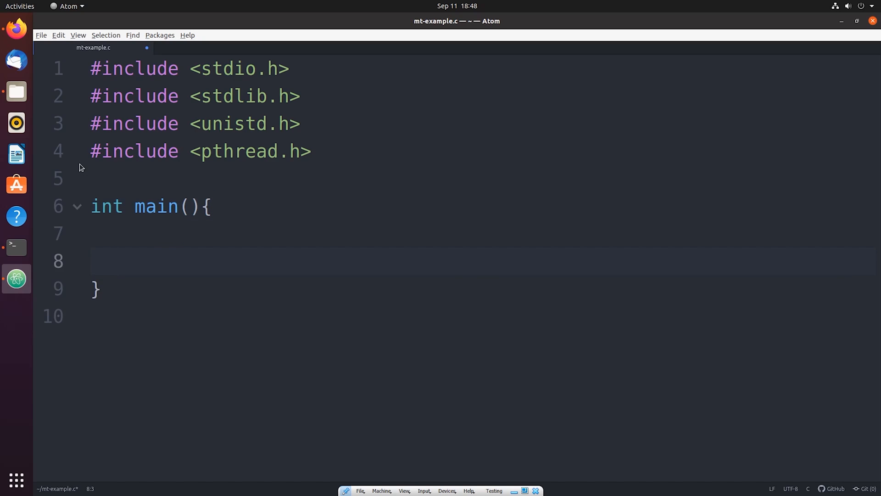
pyautogui.write('pthread')
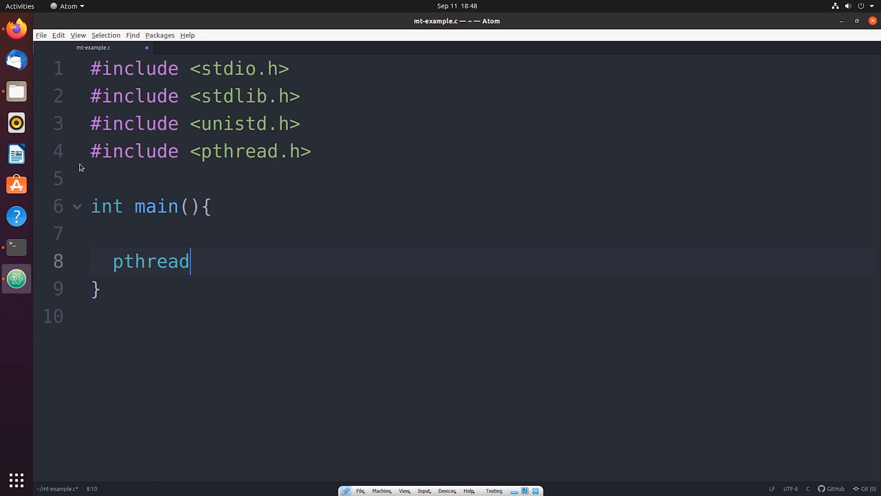
pyautogui.write('_t tid0')
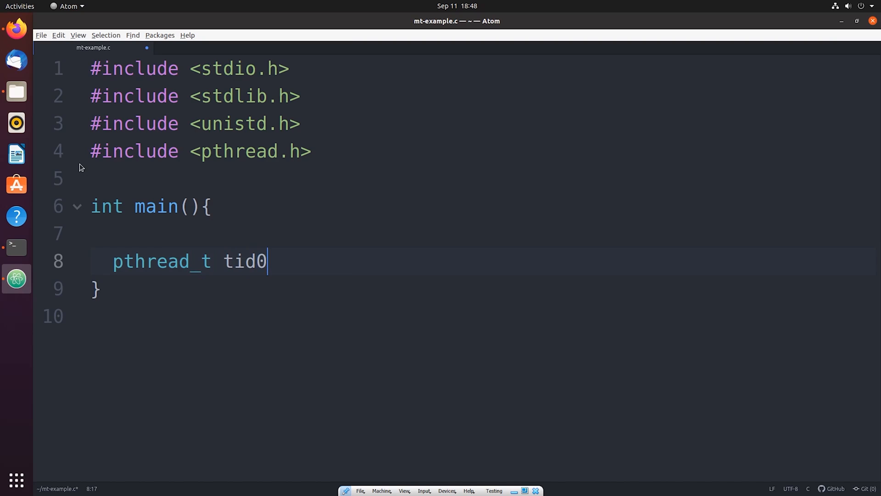
pyautogui.write(';')
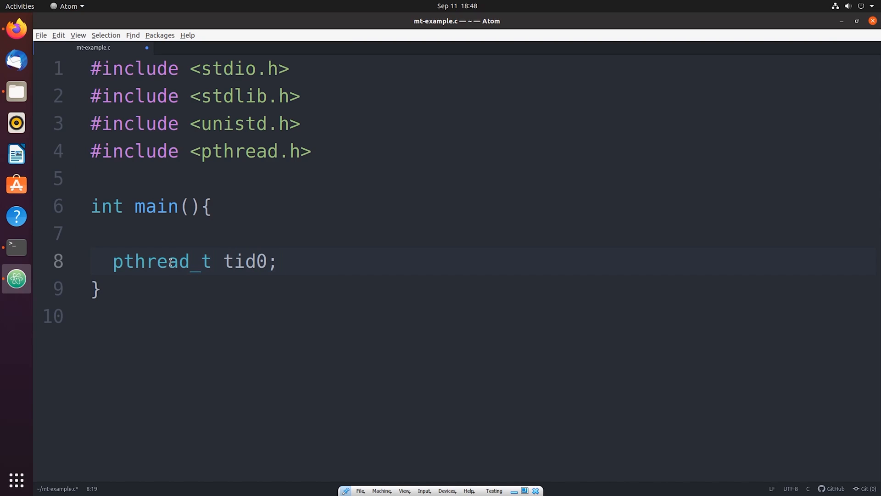
pyautogui.click(286, 262)
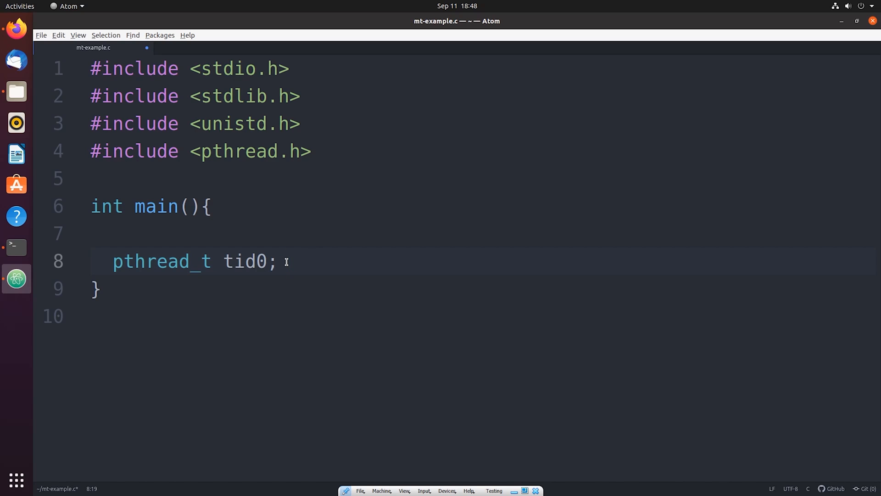
pyautogui.click(289, 261)
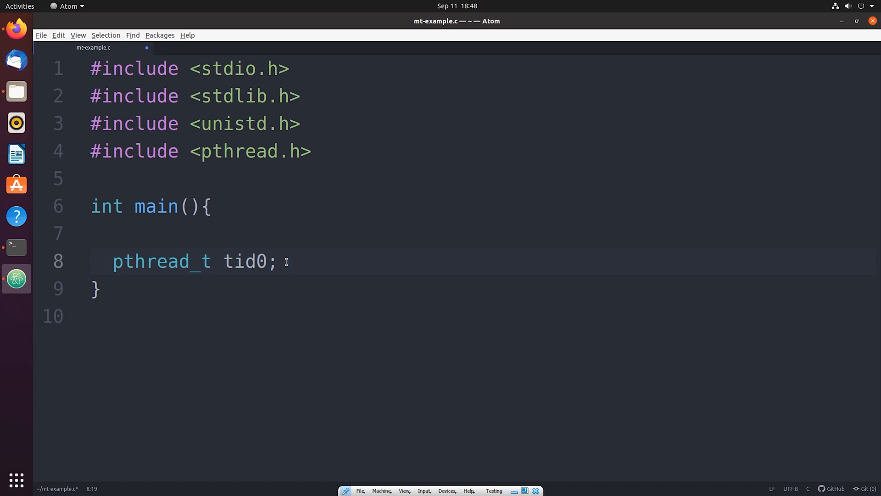
pyautogui.doubleClick(245, 261)
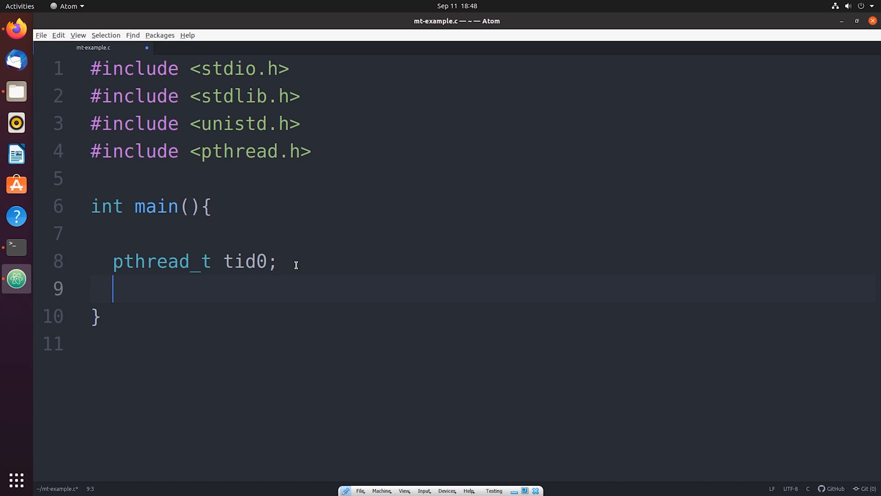
# Begin a pthread_create call with &tid0 as its first argument followed by a comma.
pyautogui.write('pthread_cr')
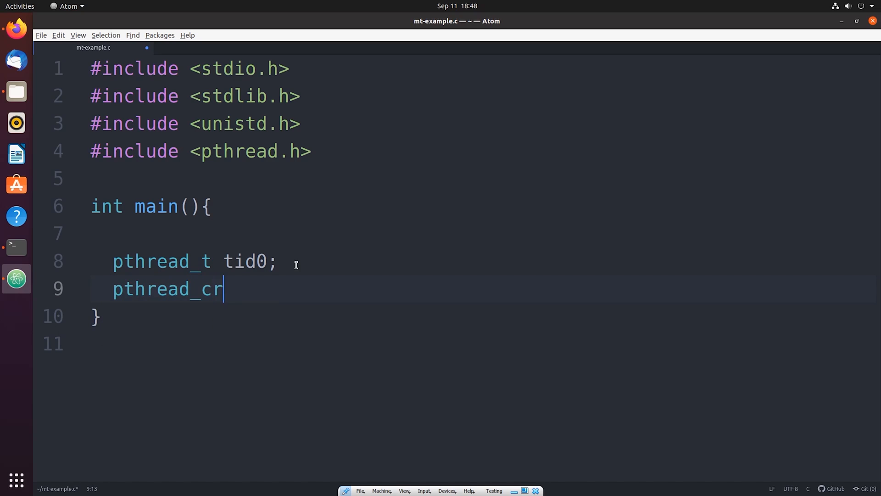
pyautogui.write('eate()')
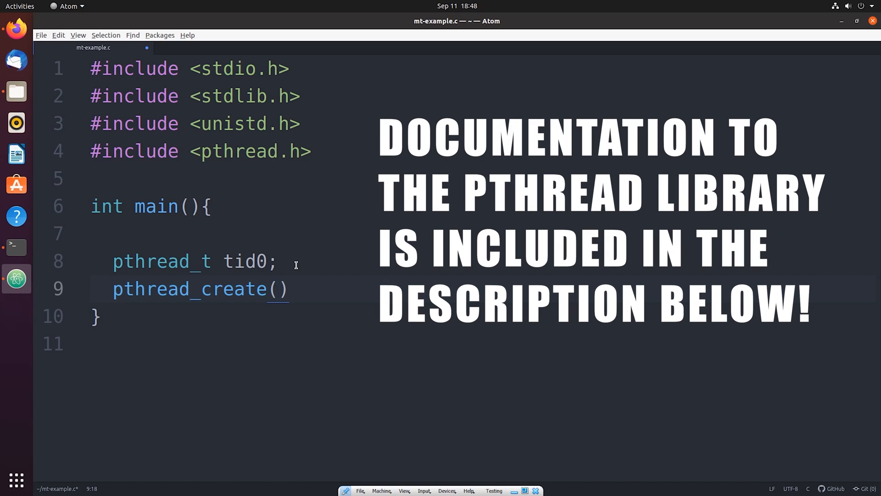
pyautogui.click(277, 289)
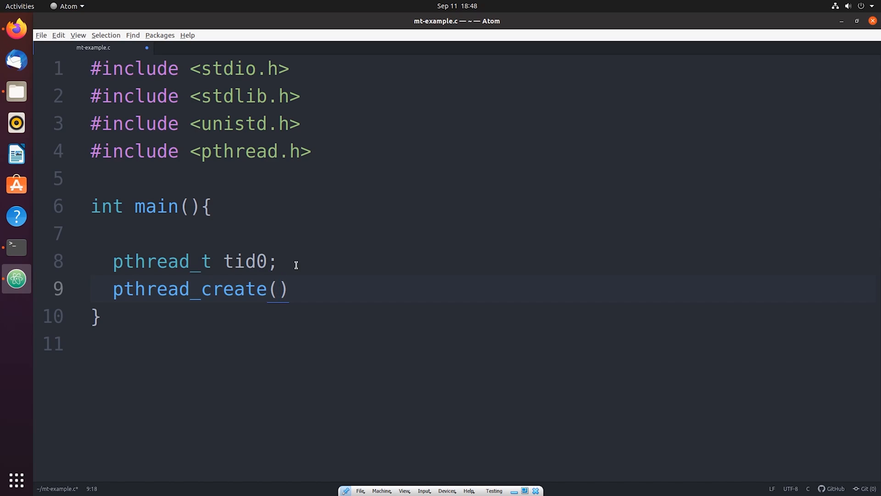
pyautogui.write('&')
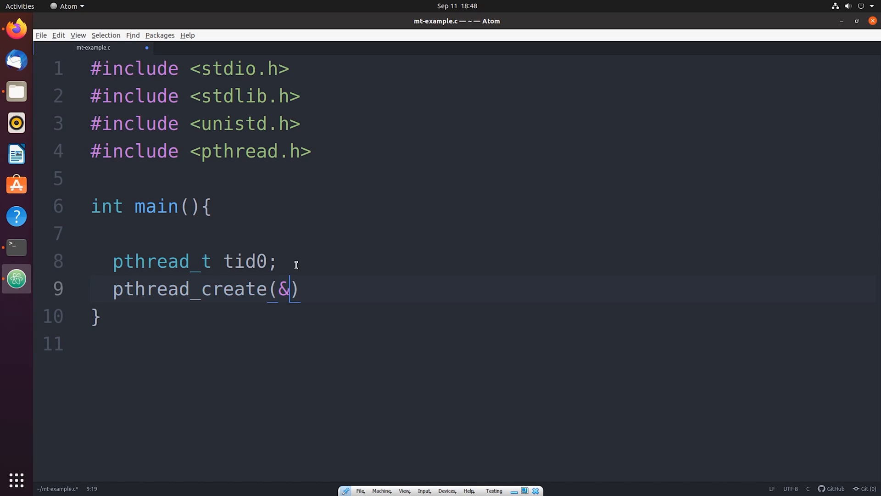
pyautogui.write('tid0')
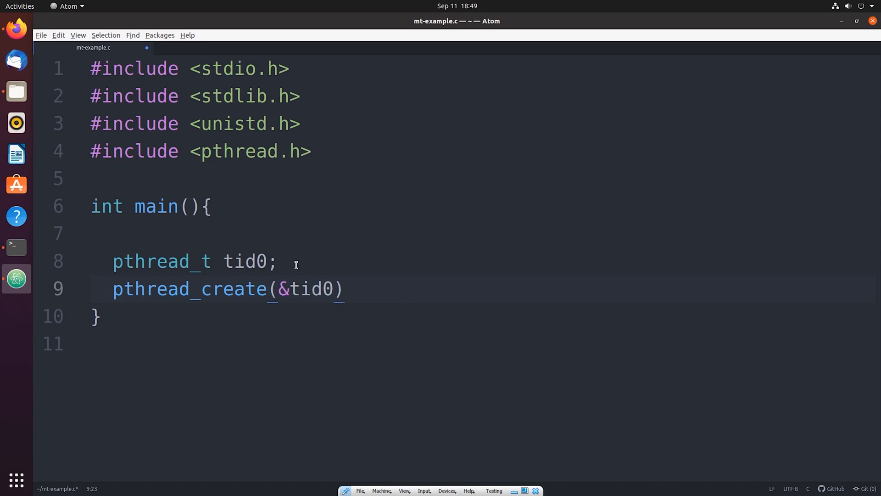
pyautogui.doubleClick(307, 288)
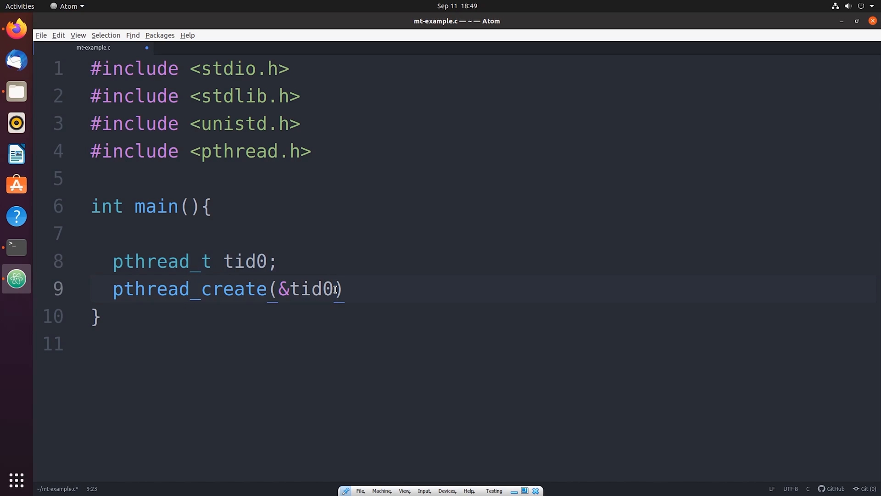
pyautogui.write(',')
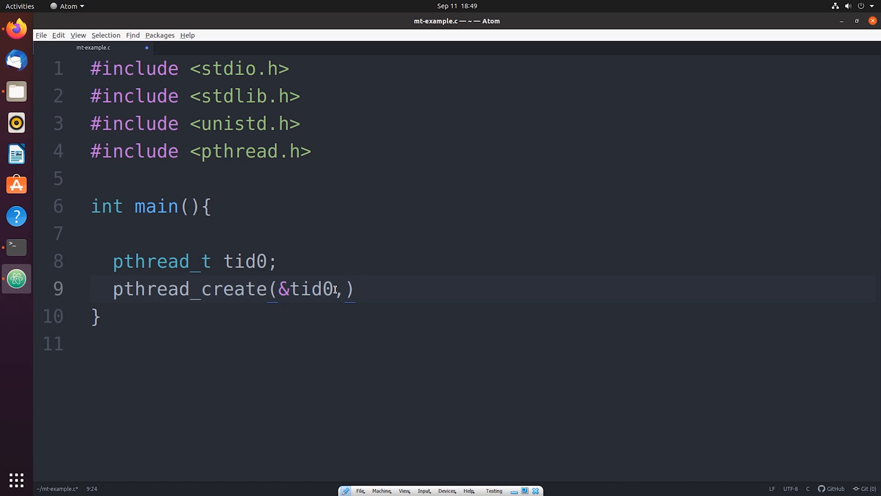
pyautogui.click(344, 289)
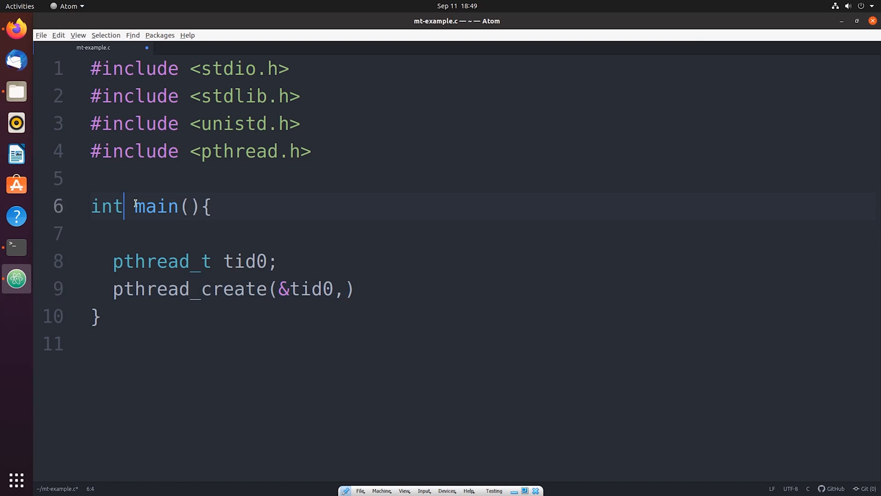
pyautogui.click(101, 316)
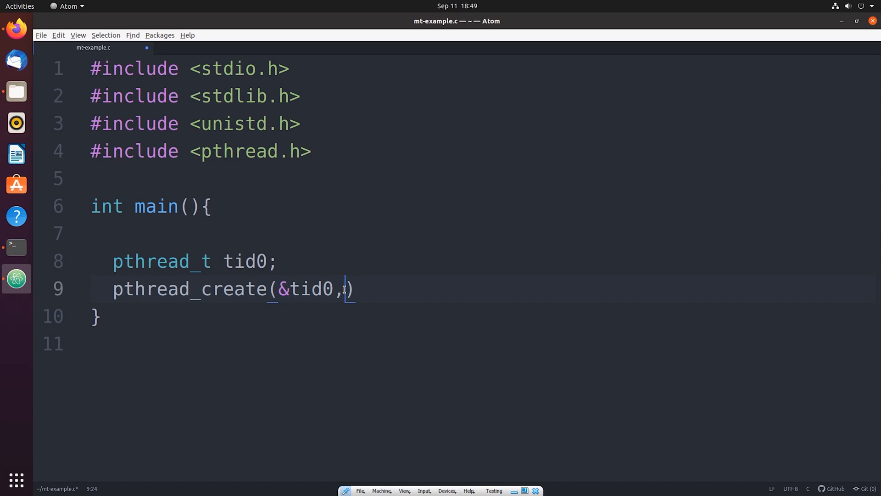
# Add NULL and workerThreadFunc as the second and third pthread_create arguments, each followed by a comma.
pyautogui.write('NULL,')
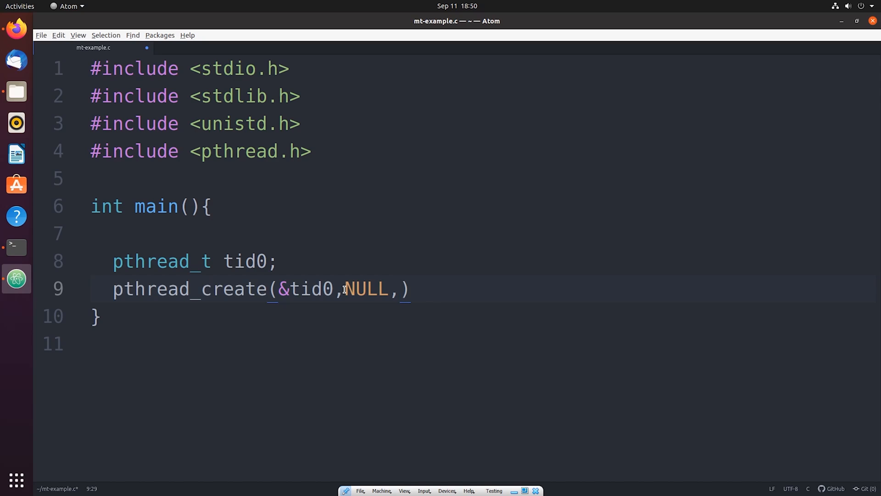
pyautogui.write('workerTh')
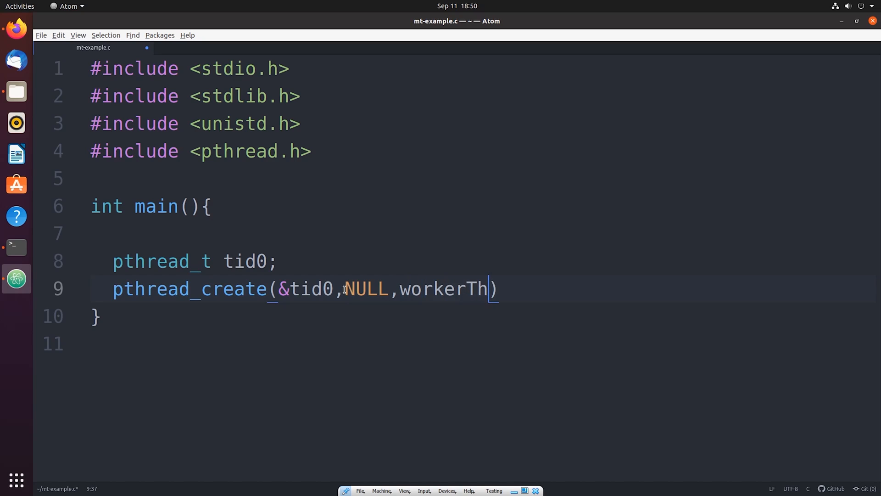
pyautogui.write('readFunc')
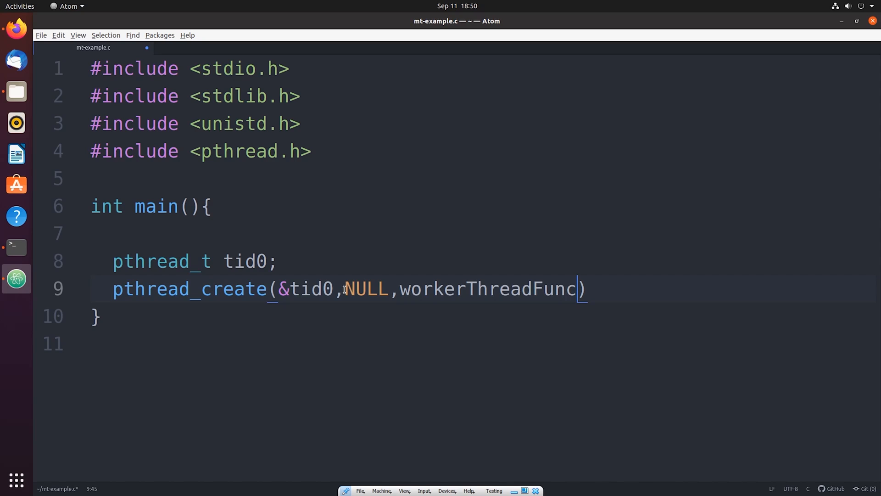
pyautogui.write(',')
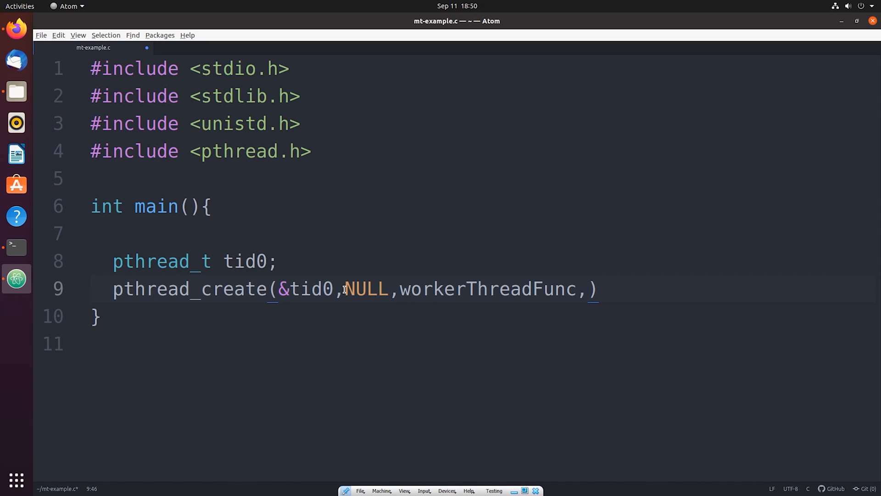
pyautogui.click(588, 288)
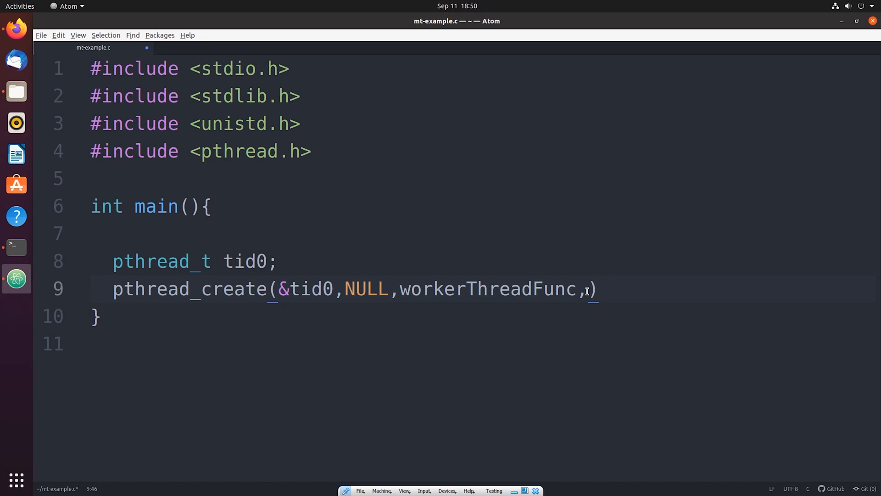
pyautogui.doubleClick(486, 289)
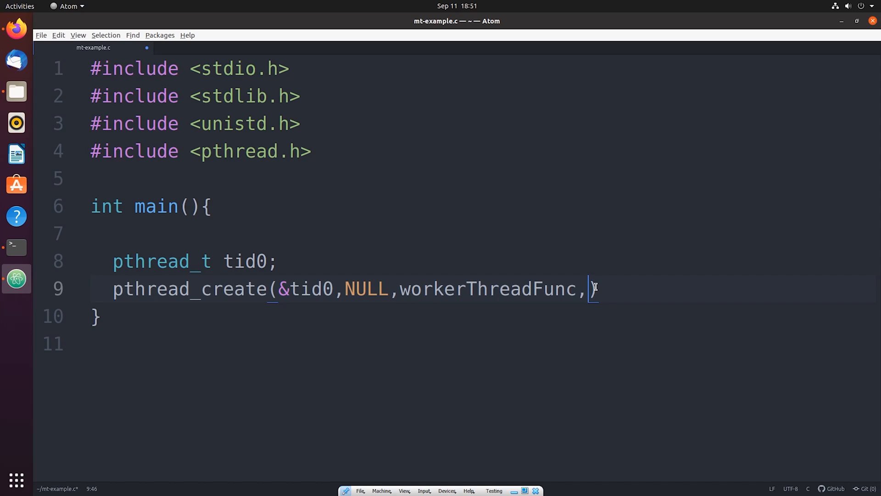
# Finish pthread_create with fourth argument (void *)&tid0 and a closing semicolon.
pyautogui.write('(void *)')
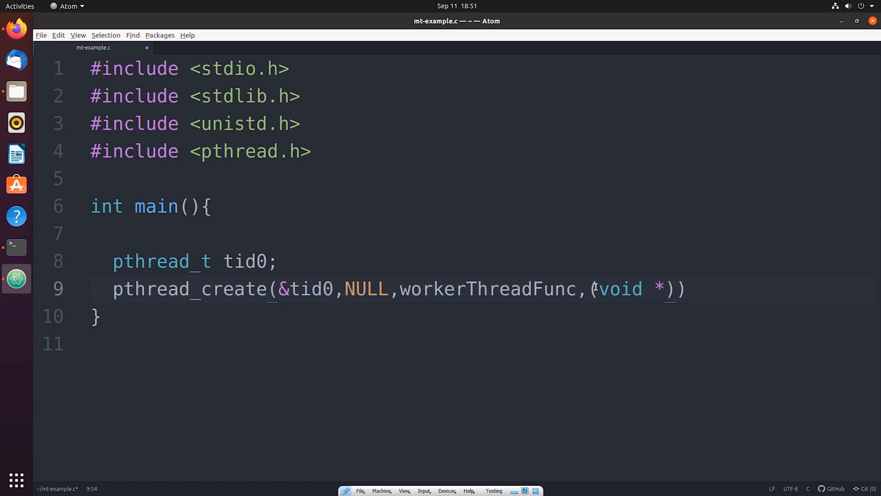
pyautogui.write('&tid0')
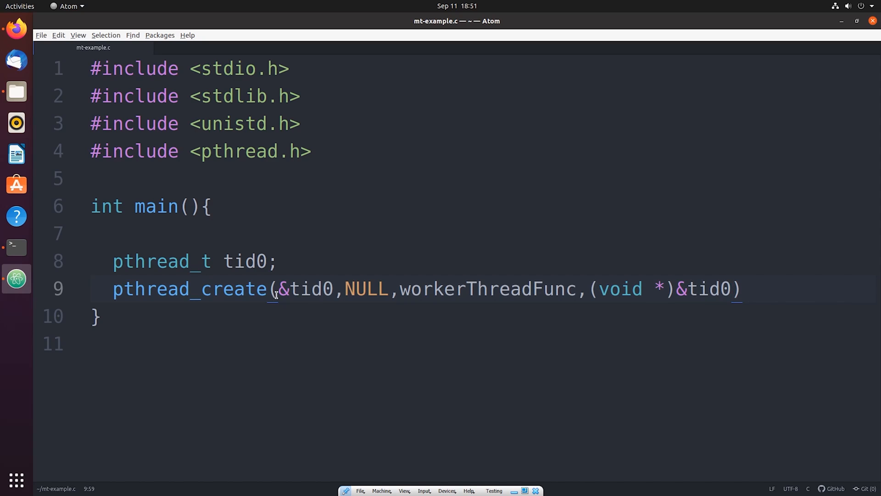
pyautogui.doubleClick(245, 262)
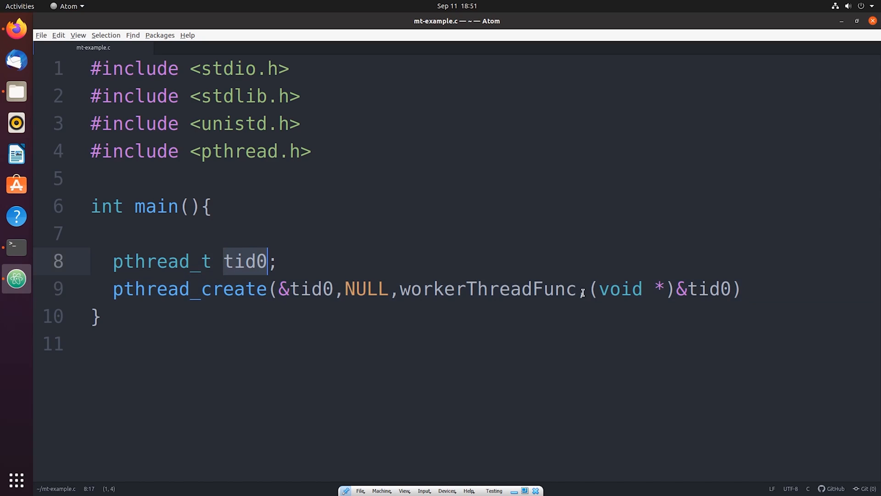
pyautogui.doubleClick(488, 288)
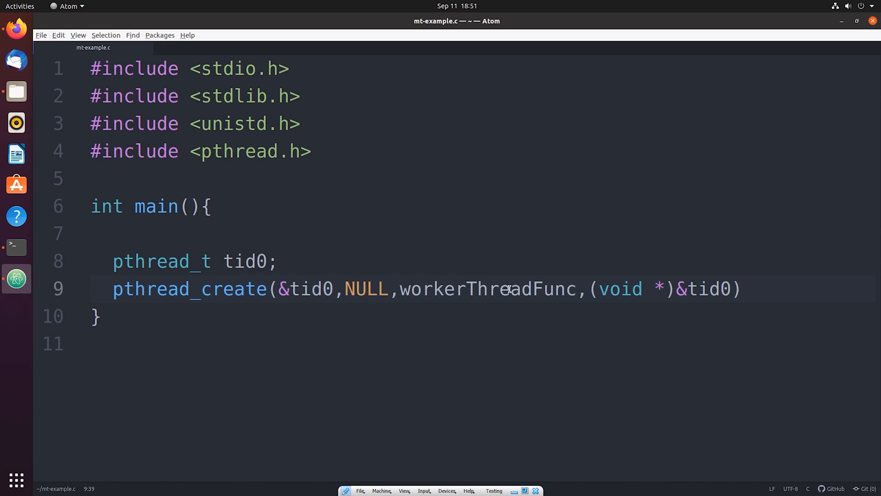
pyautogui.click(510, 289)
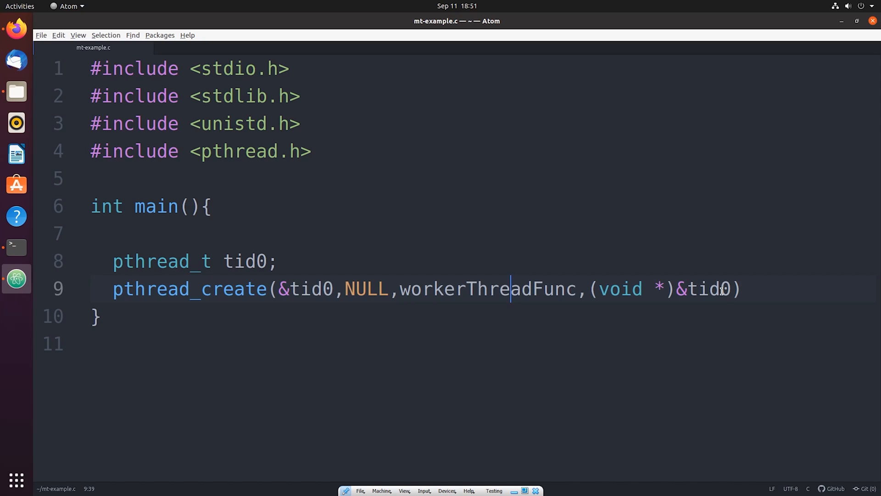
pyautogui.click(686, 289)
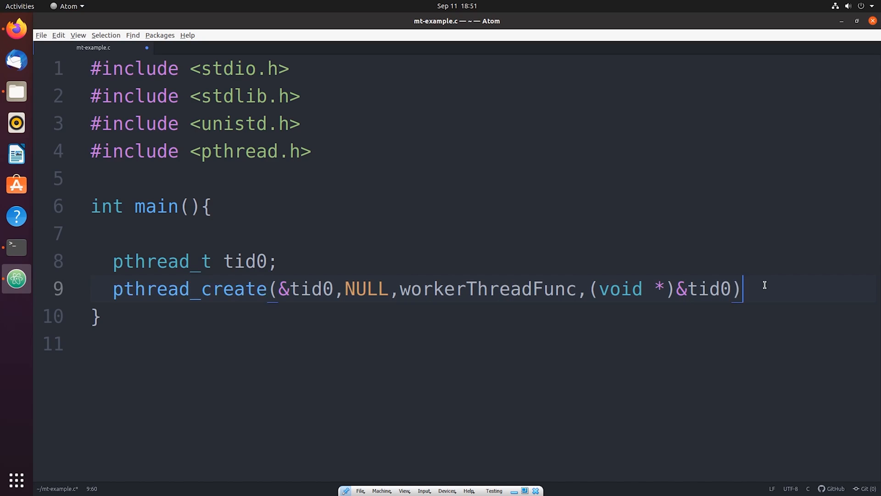
pyautogui.write(';')
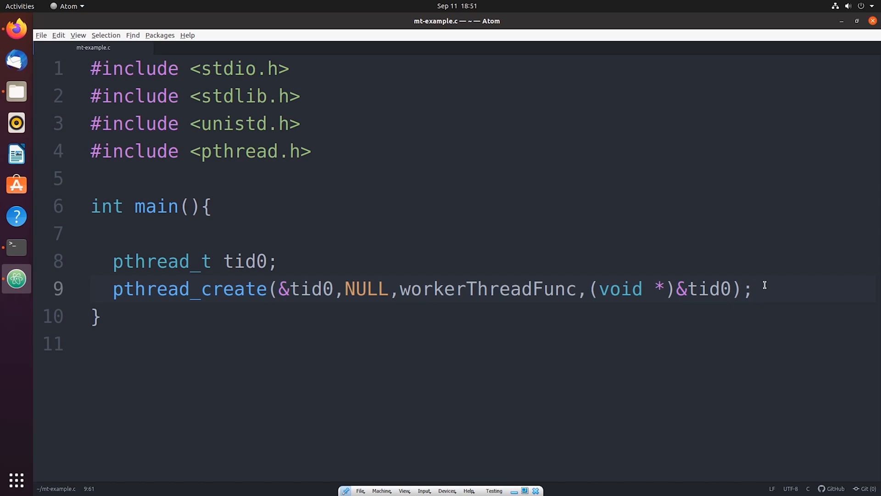
# Add a pthread_exit(NULL); statement after the pthread_create call in main.
pyautogui.write('pthread')
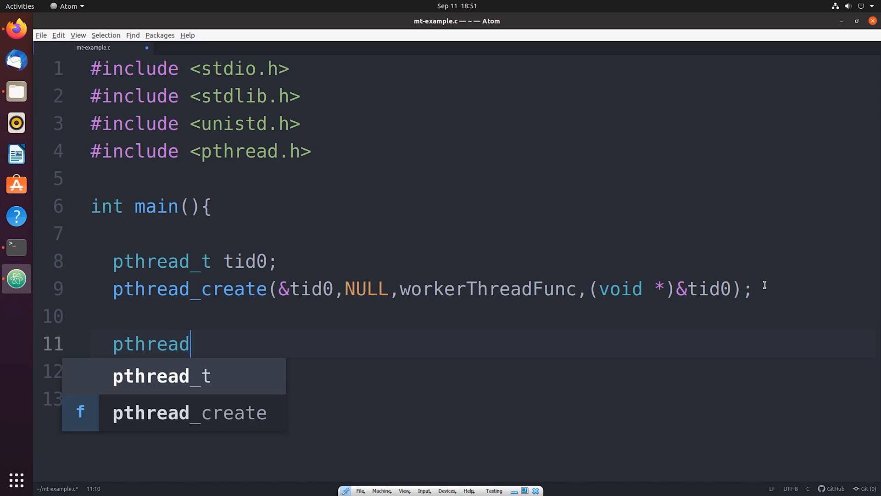
pyautogui.write('_exit(NULL);')
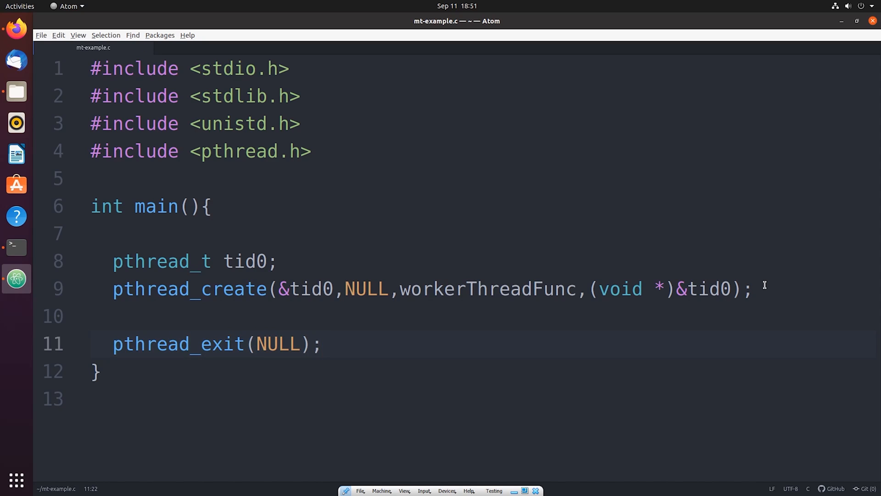
pyautogui.click(322, 344)
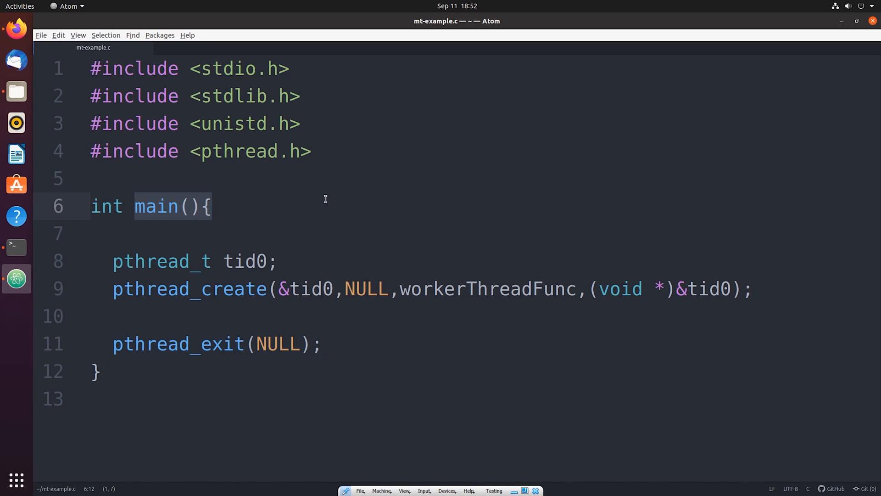
pyautogui.click(112, 288)
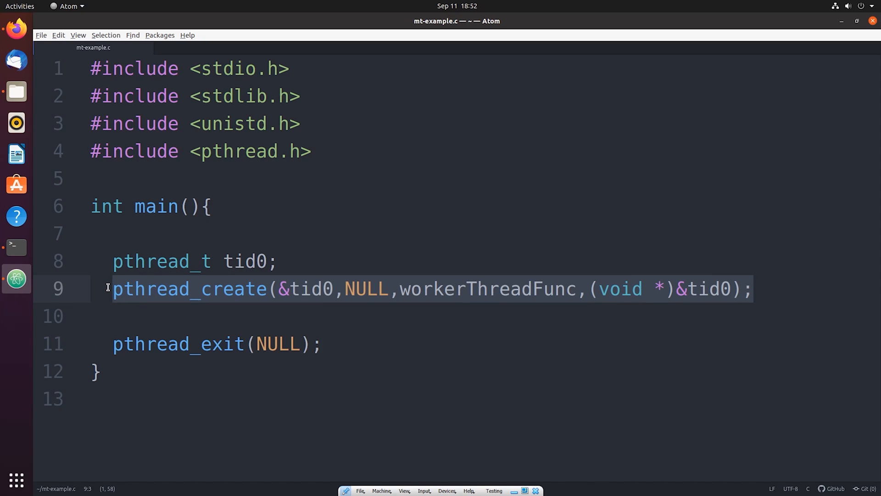
pyautogui.doubleClick(489, 288)
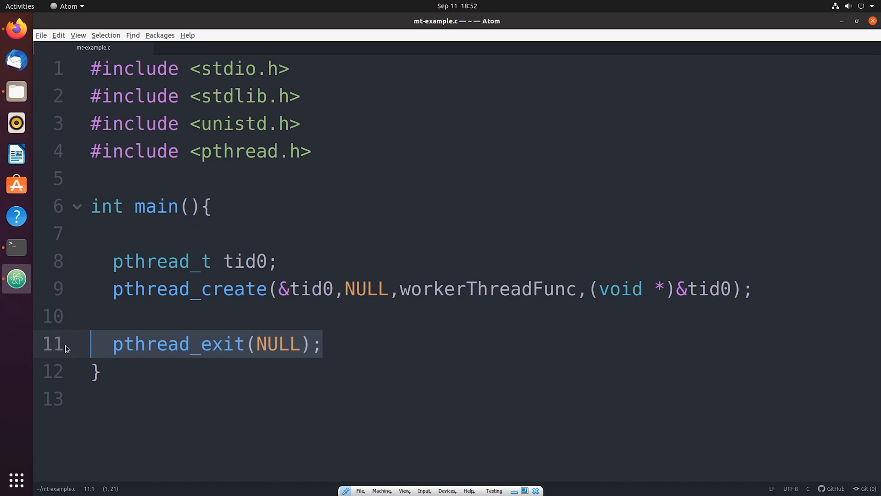
pyautogui.click(212, 206)
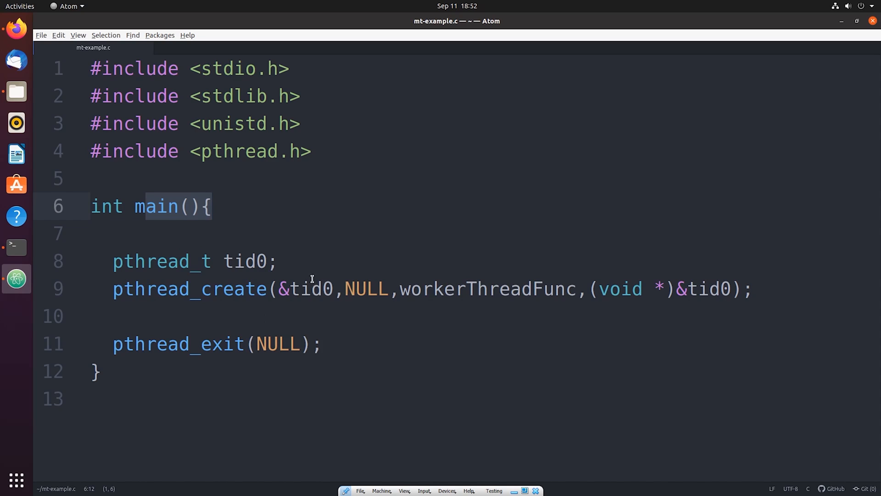
pyautogui.click(573, 289)
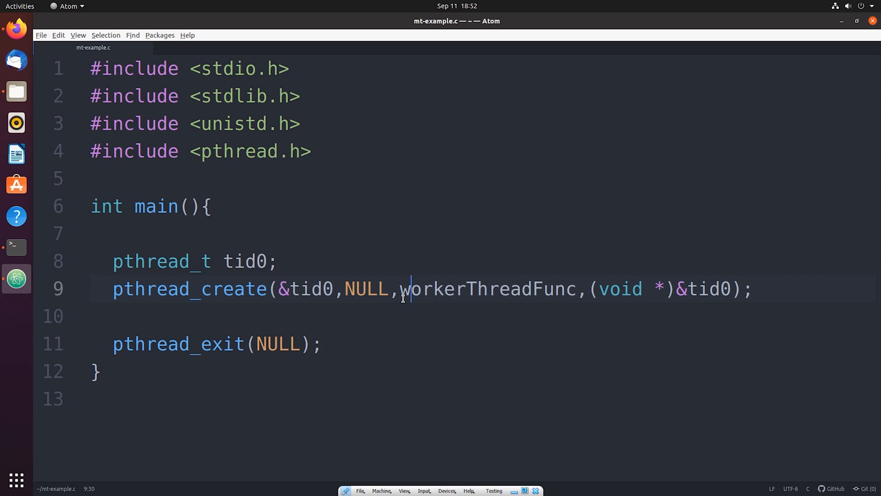
pyautogui.click(321, 344)
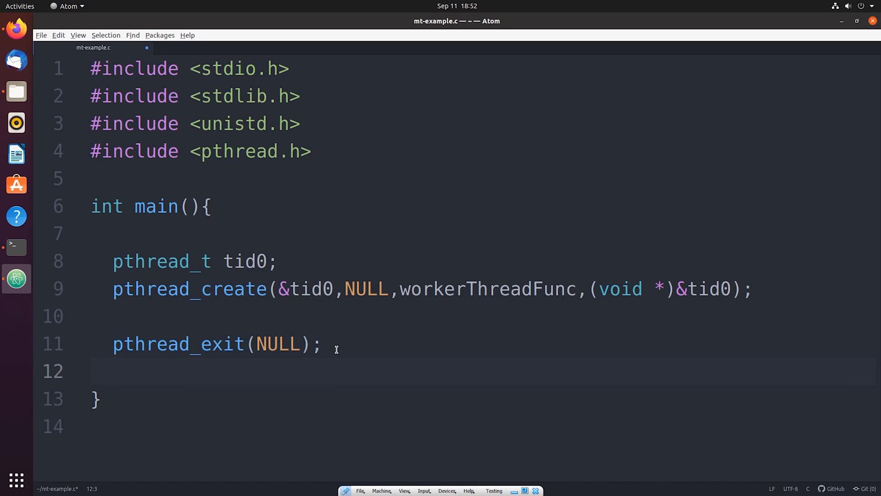
# End main with return 0; and move above main to start the worker function.
pyautogui.write('return 0;')
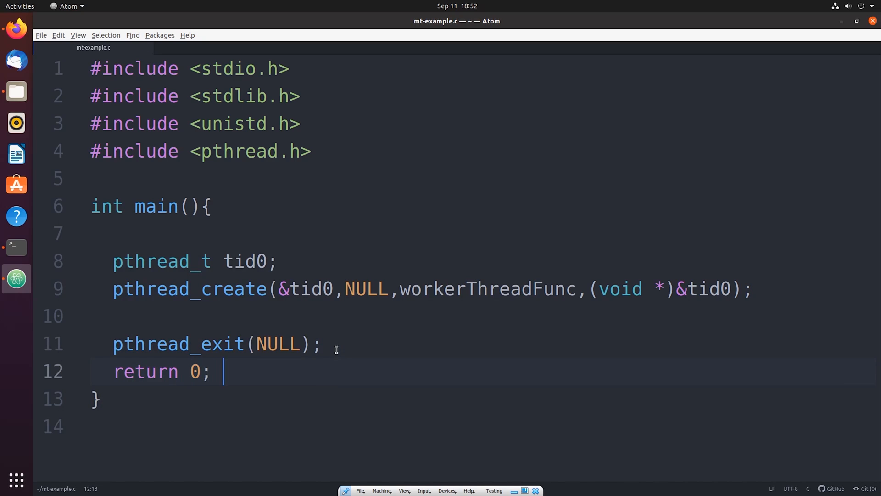
pyautogui.moveTo(393, 351)
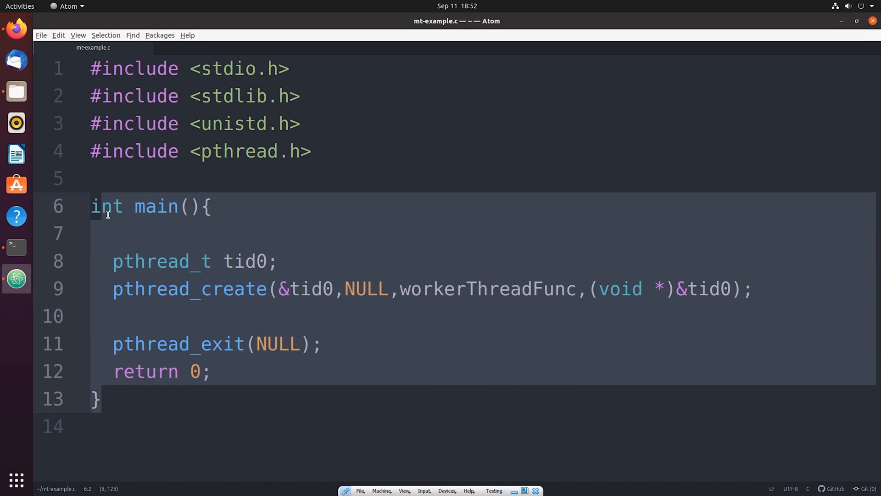
pyautogui.click(106, 177)
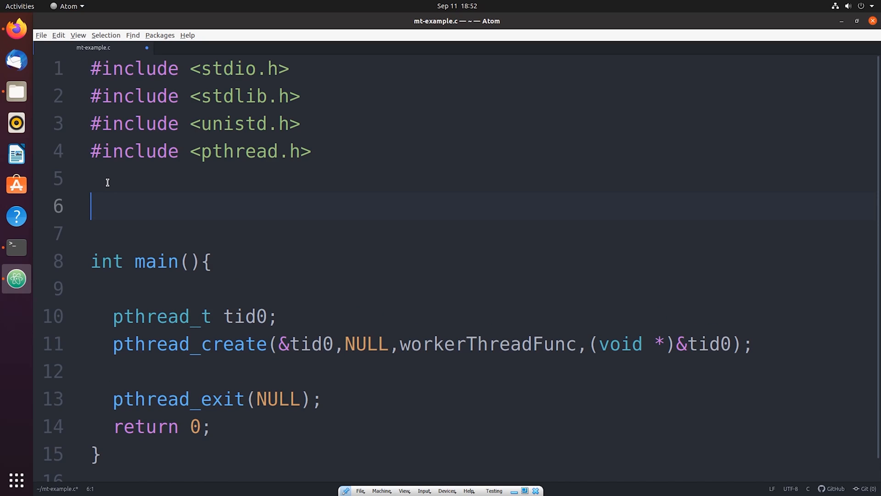
# Give workerThreadFunc a void * tid parameter and an opening brace.
pyautogui.write('void * workerThreadFunc(')
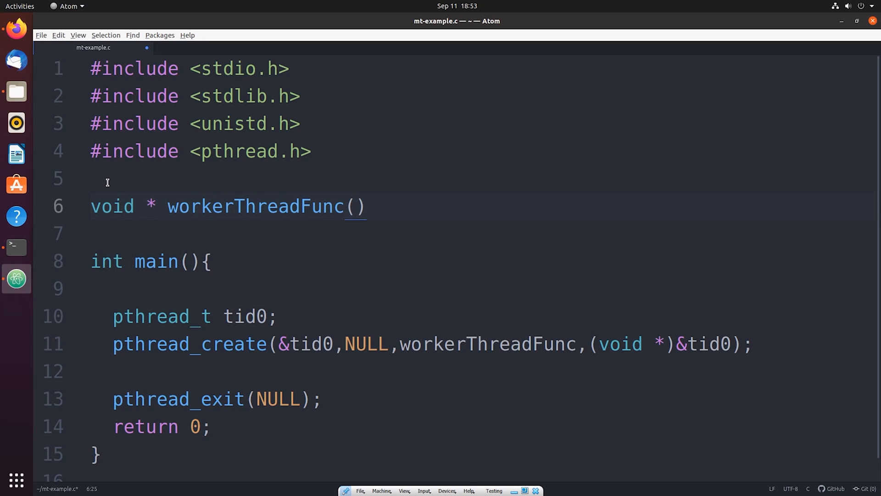
pyautogui.write('void')
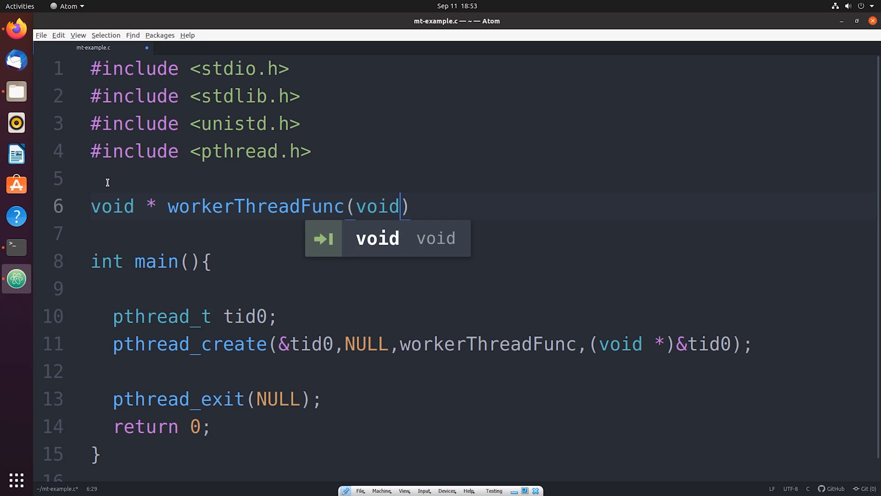
pyautogui.write('* tid')
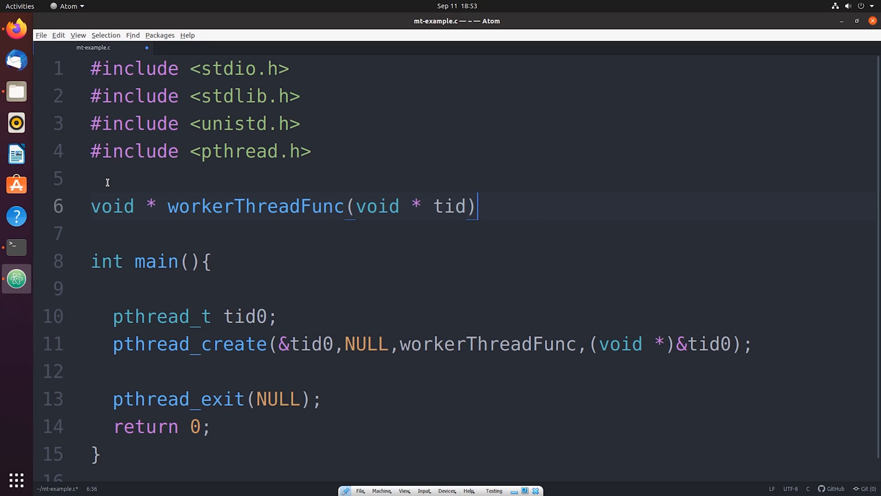
pyautogui.write('{')
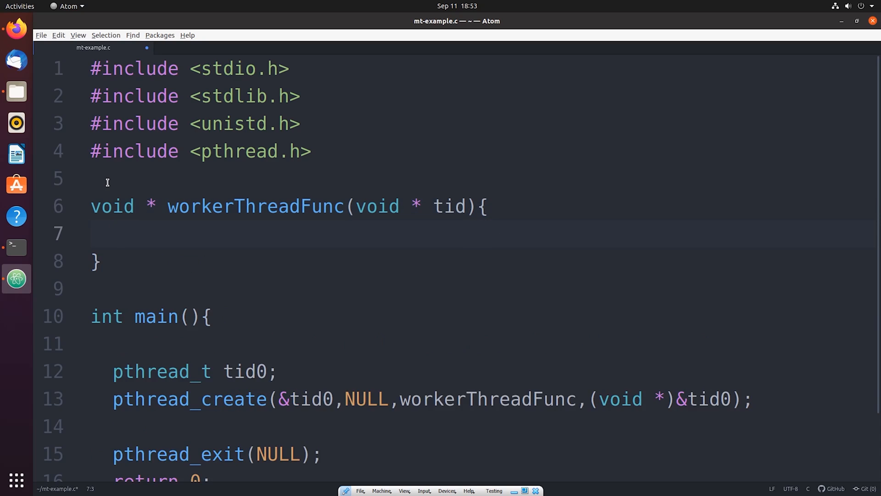
pyautogui.click(454, 207)
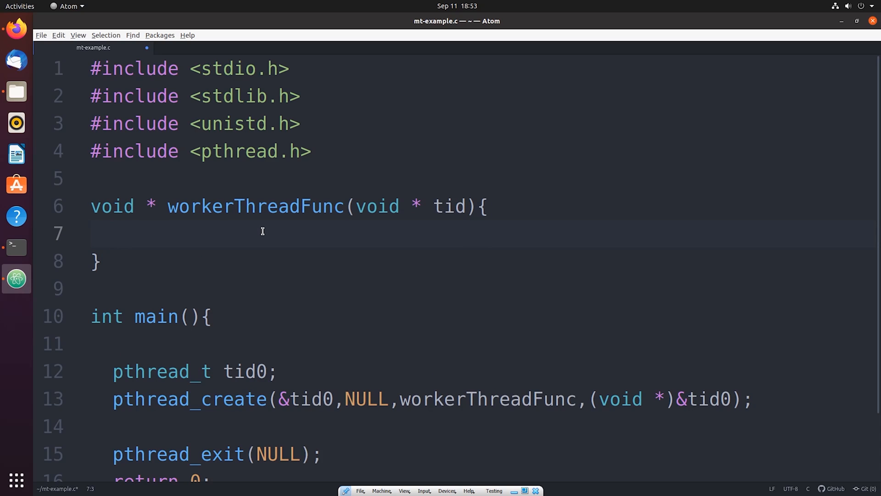
pyautogui.click(113, 233)
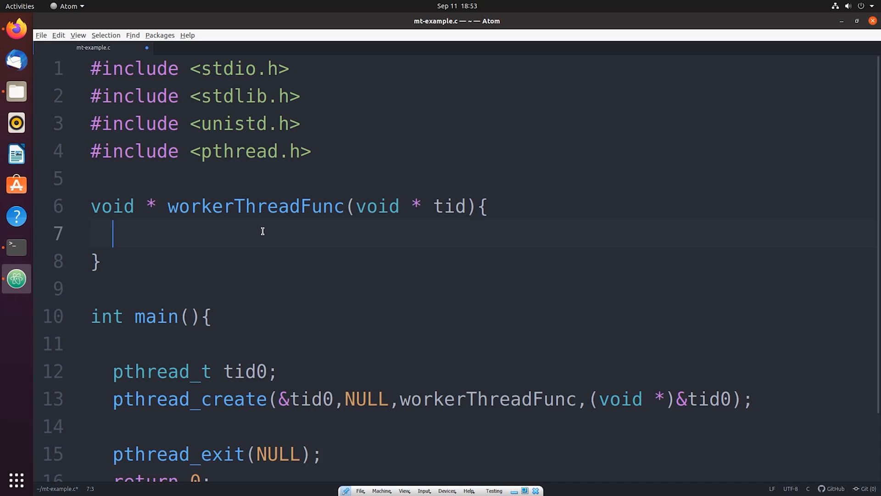
# Cast tid to a long pointer with long * myID = (long *) tid; in the body.
pyautogui.write('long *')
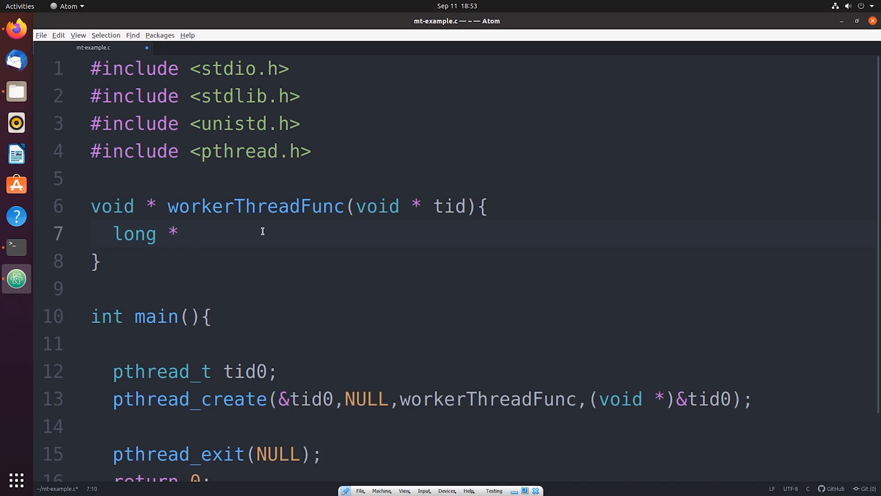
pyautogui.write('myID')
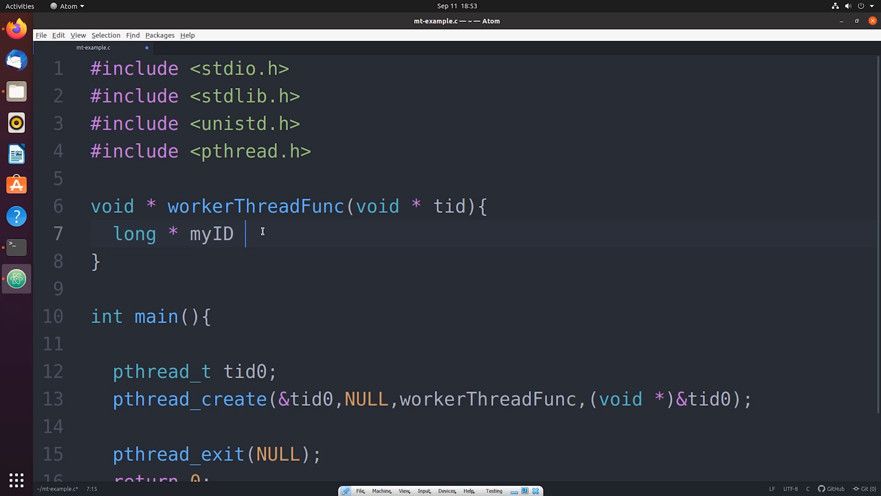
pyautogui.write('=')
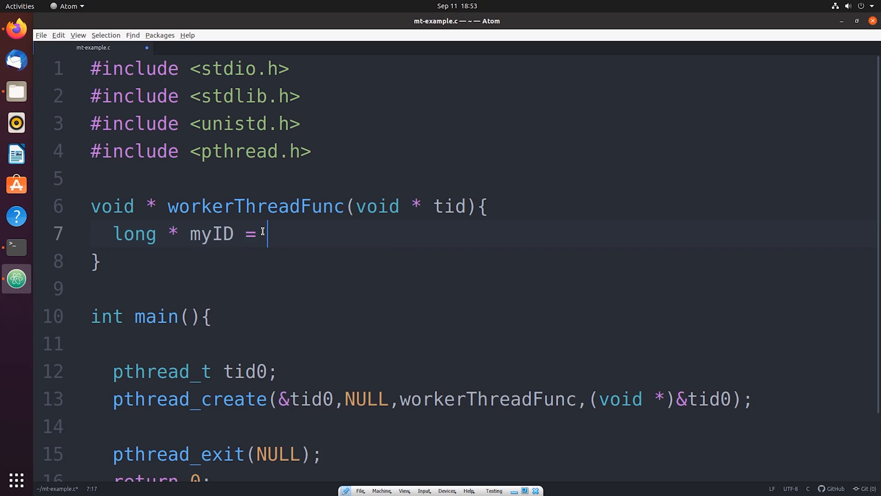
pyautogui.write('(long *)')
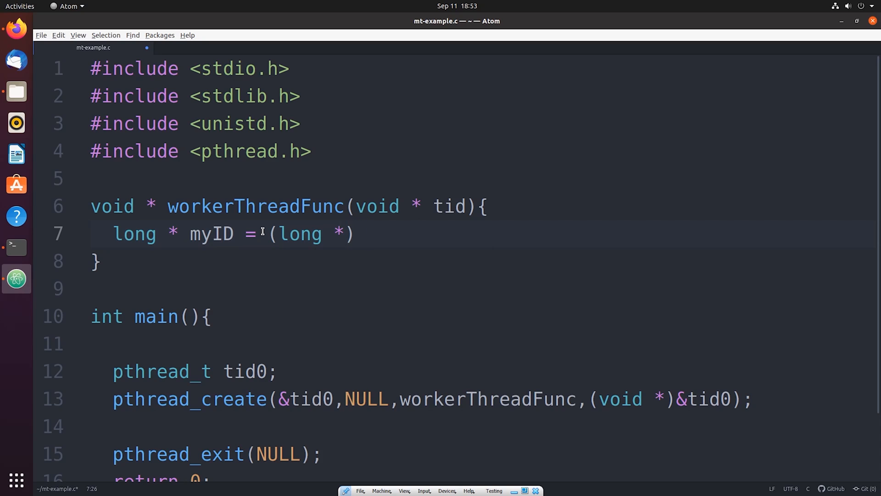
pyautogui.write('tid;')
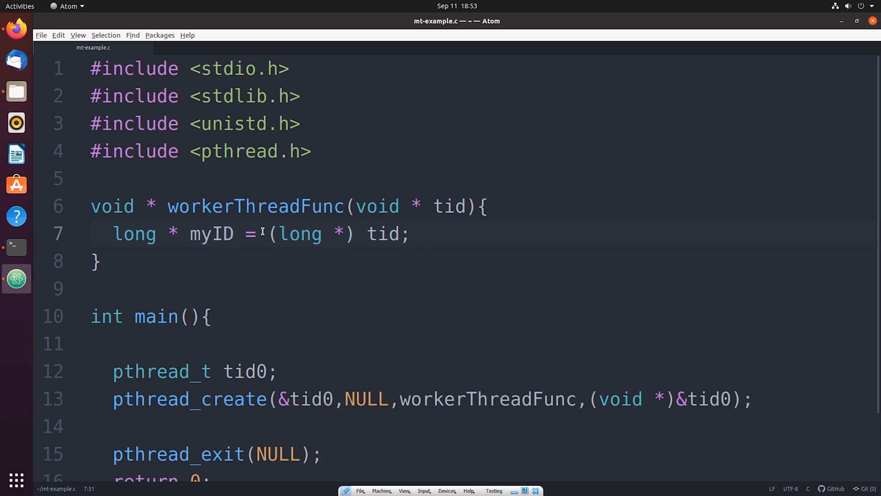
pyautogui.press('Return')
pyautogui.write('printf("')
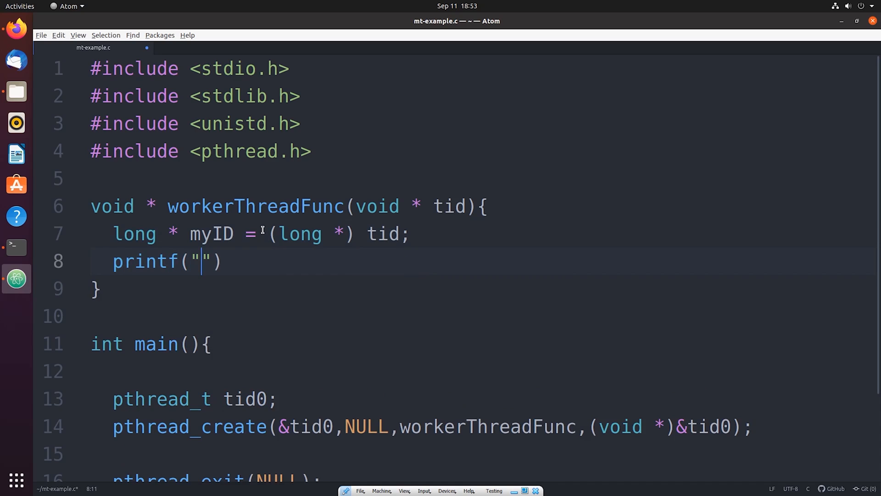
# Write printf("HELLO WORLD! THIS IS THREAD %ld\n",myID);, correcting the &ld typo to %ld.
pyautogui.write('HELLO WORL')
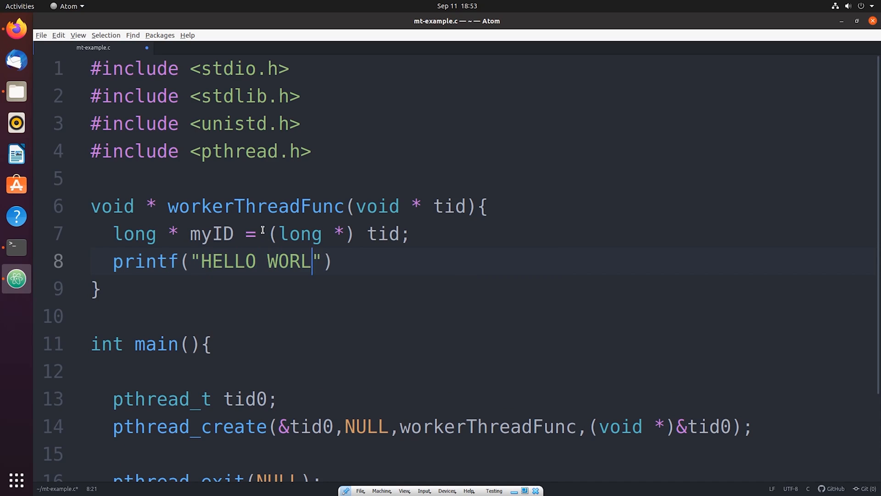
pyautogui.write('D! THIS IS TH')
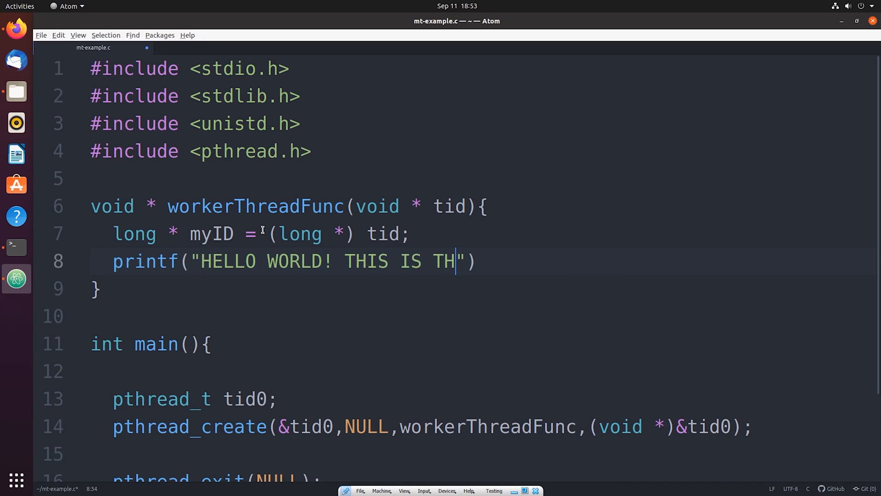
pyautogui.write('READ')
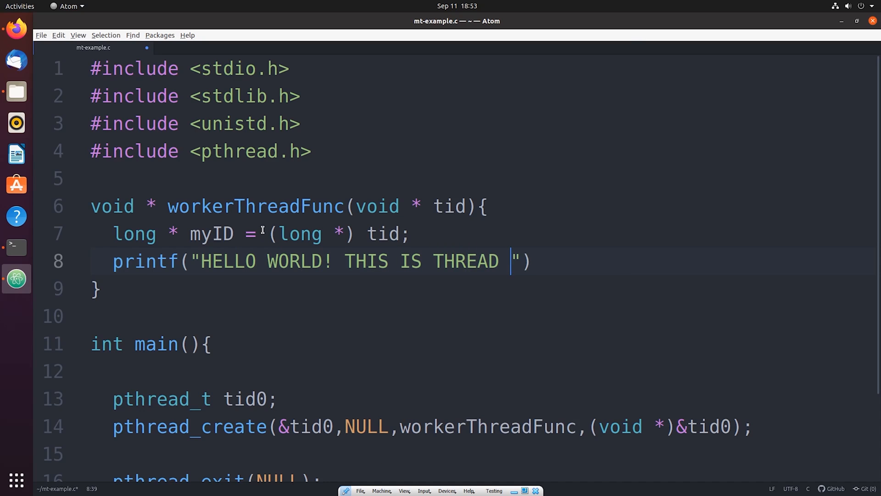
pyautogui.write('&ld')
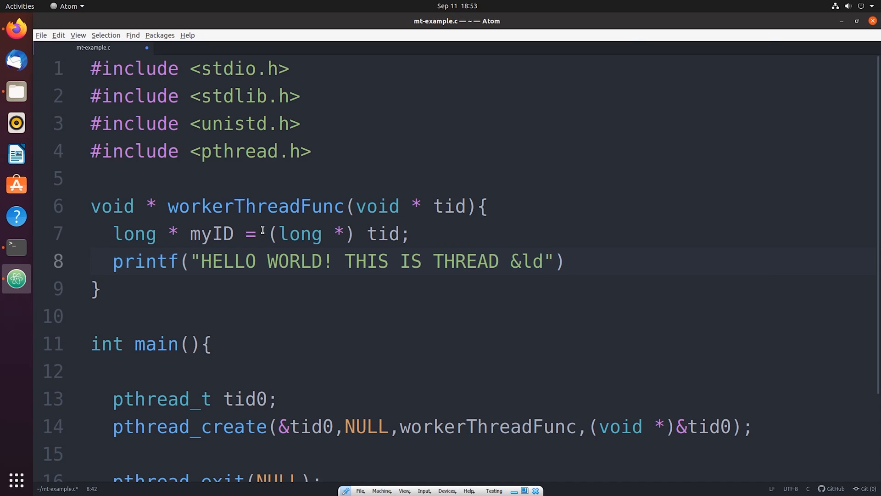
pyautogui.press('BackSpace')
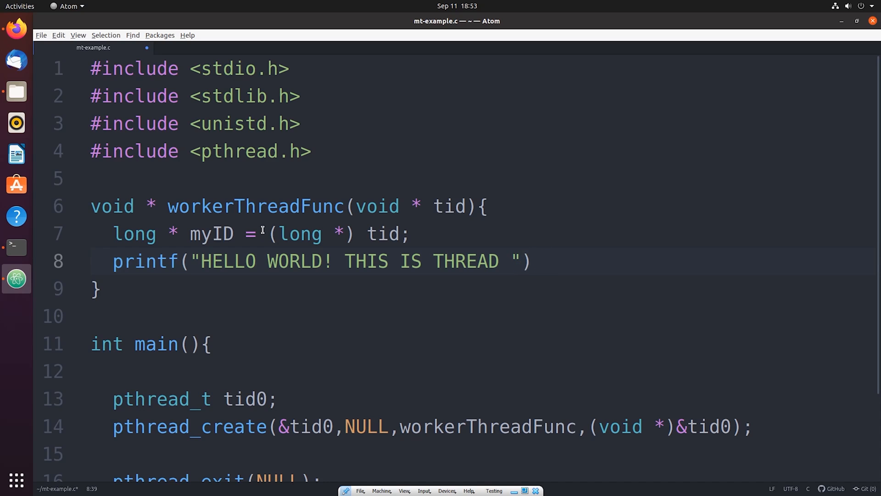
pyautogui.write('%ld')
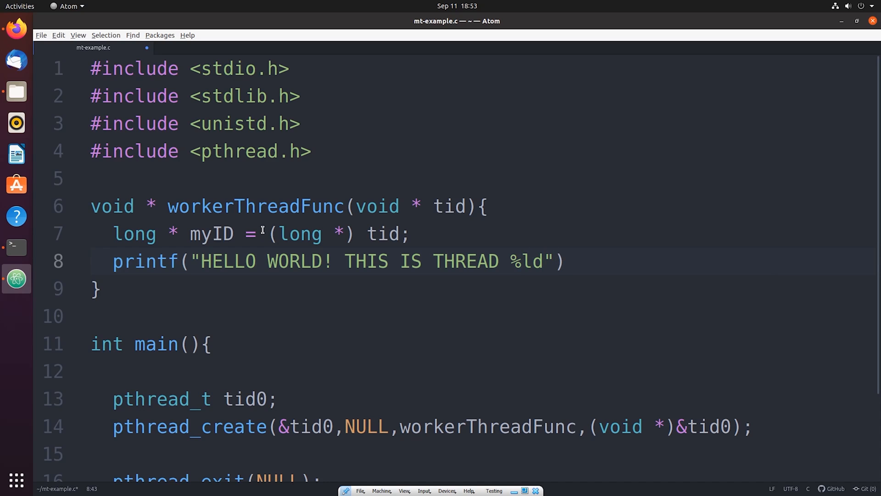
pyautogui.write(',my')
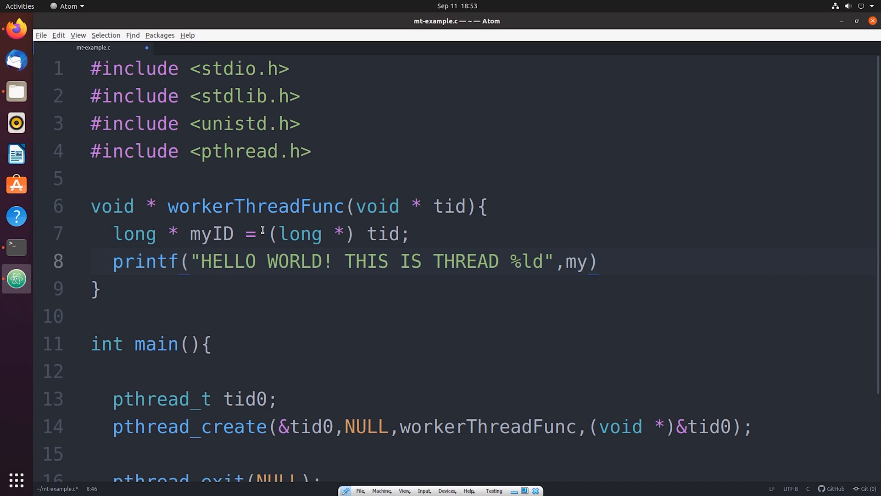
pyautogui.write('ID);')
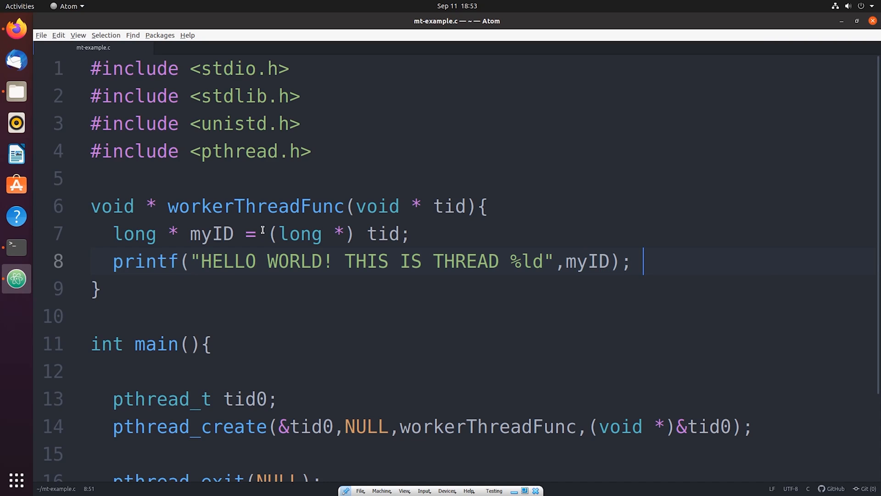
pyautogui.scroll(-3)
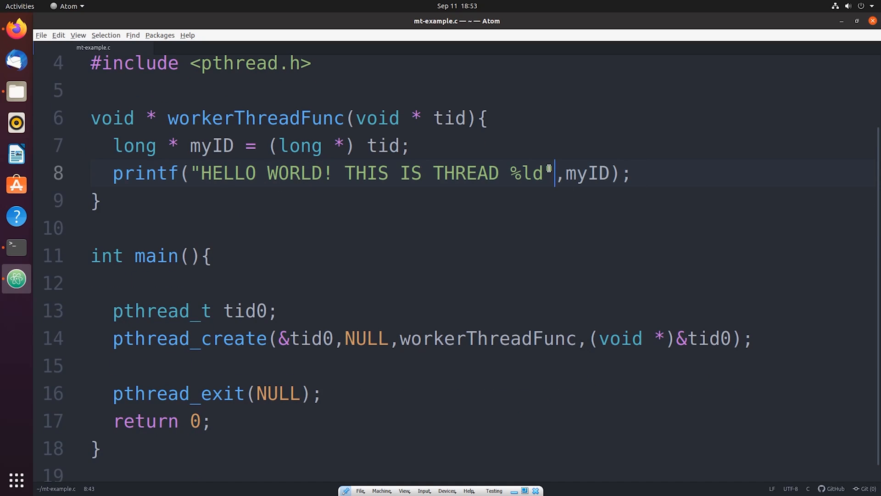
pyautogui.write('\\n')
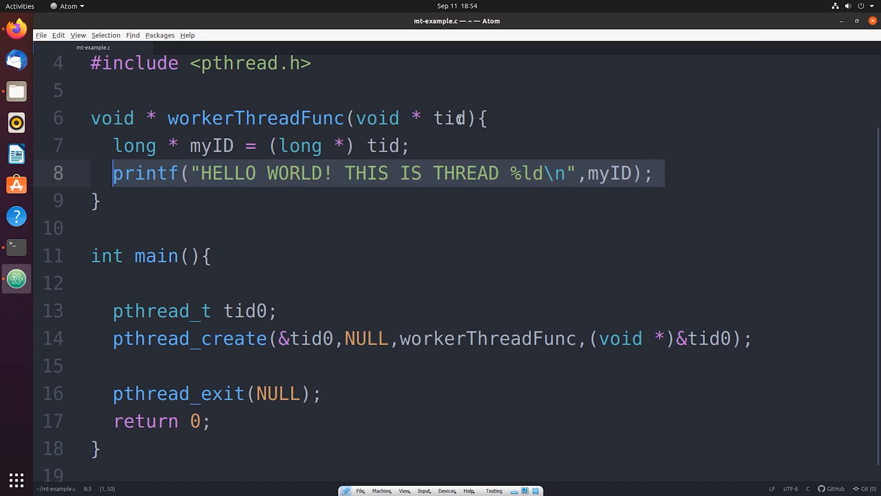
pyautogui.click(444, 118)
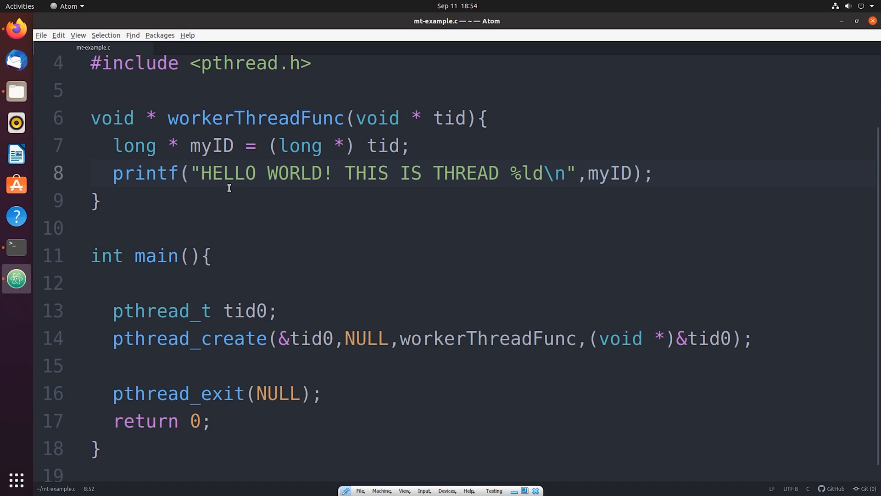
# In Terminal, list the files and compile with gcc mt-example.c -lpthread, getting a %ld format warning.
pyautogui.click(16, 247)
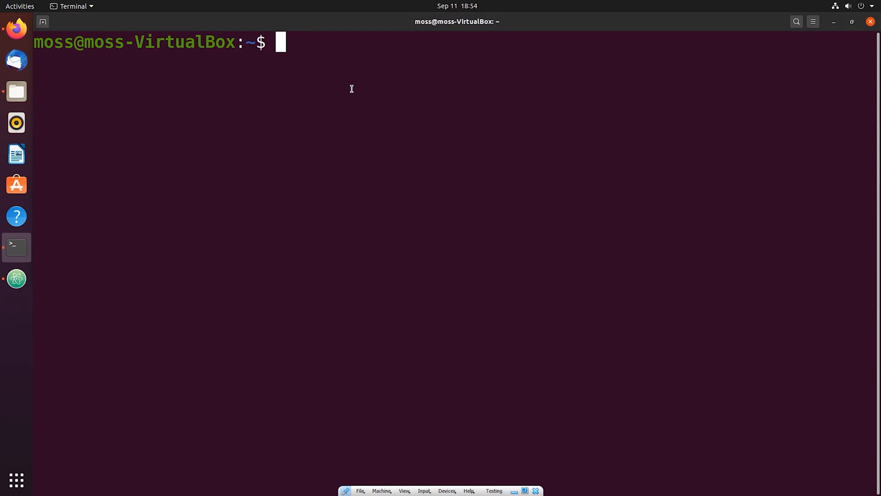
pyautogui.write('ls')
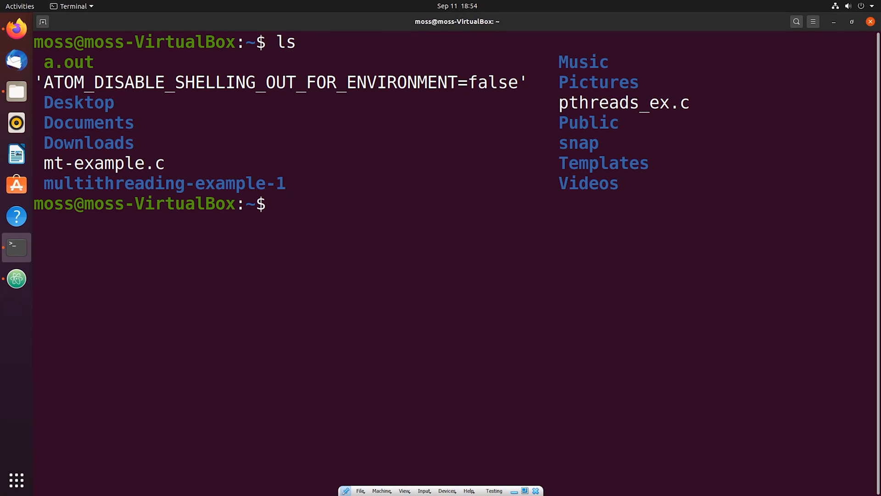
pyautogui.write('gc')
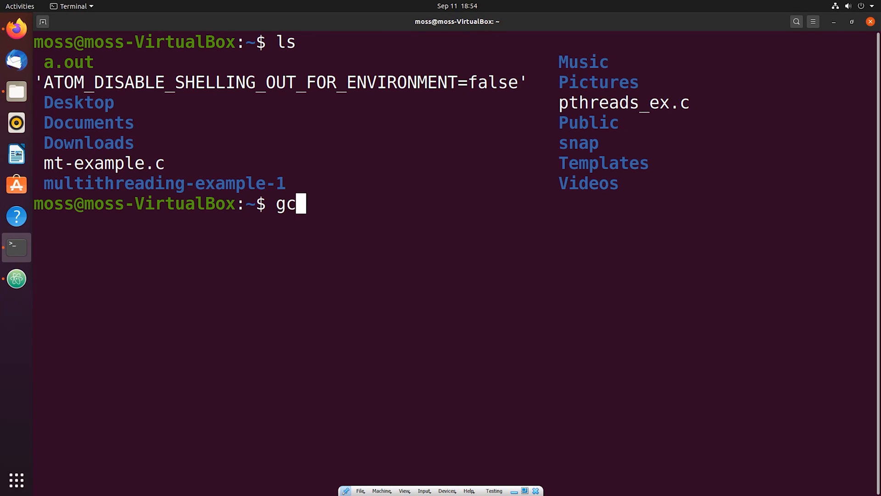
pyautogui.write('c')
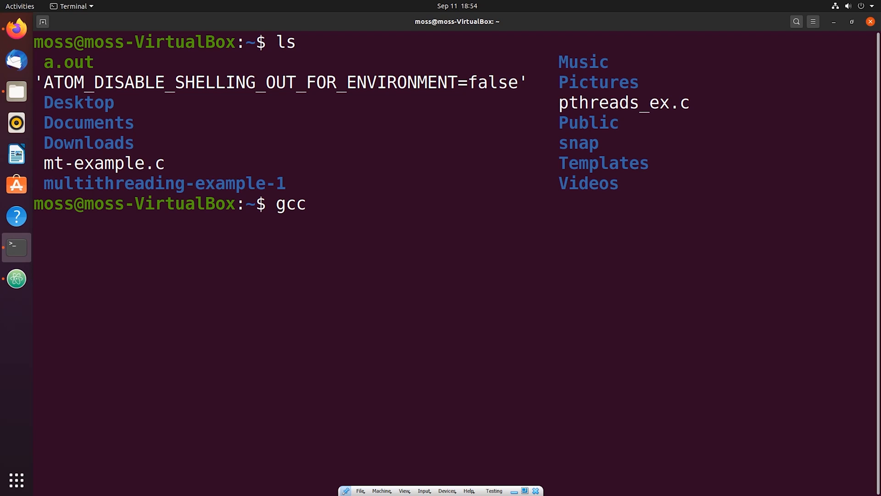
pyautogui.write('mt-examp')
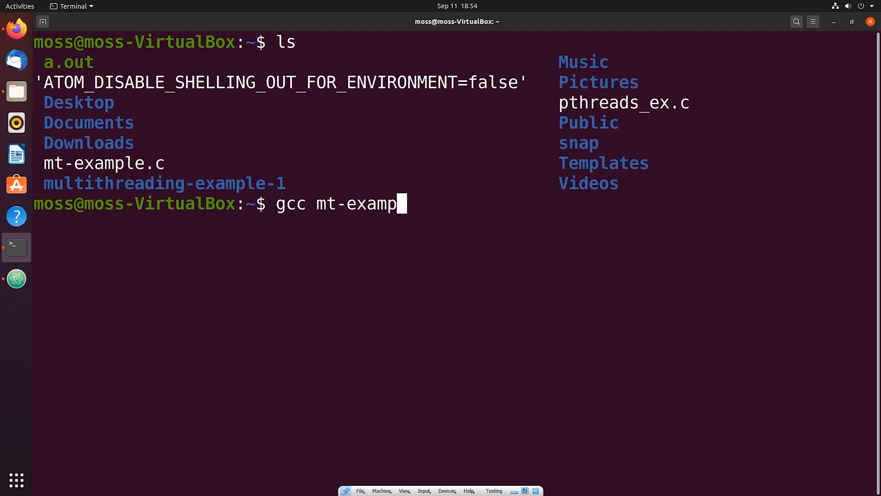
pyautogui.write('le.c')
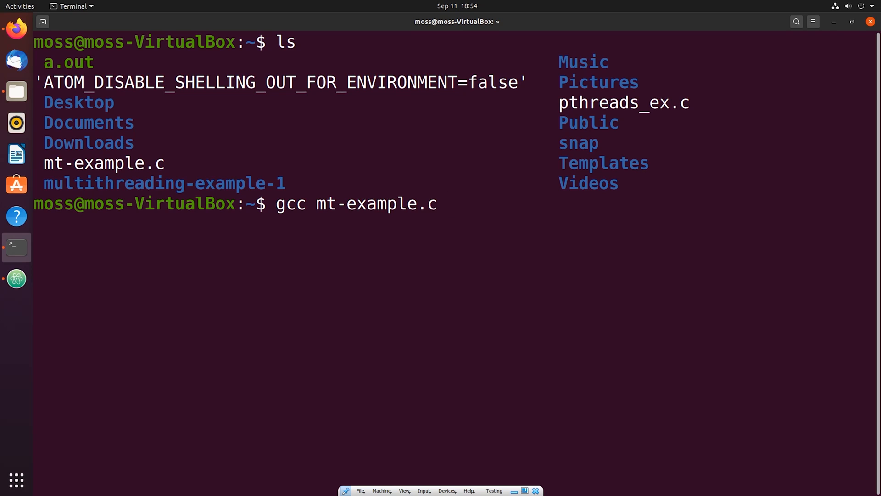
pyautogui.write('-l')
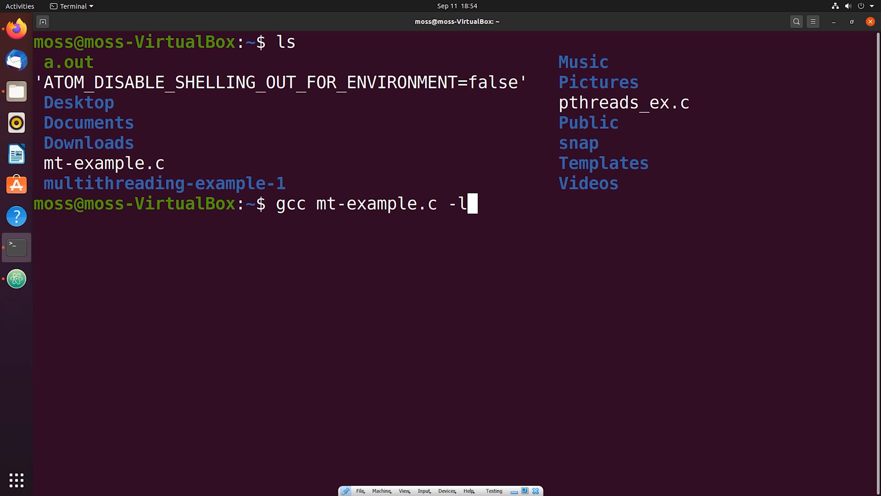
pyautogui.write('pthread')
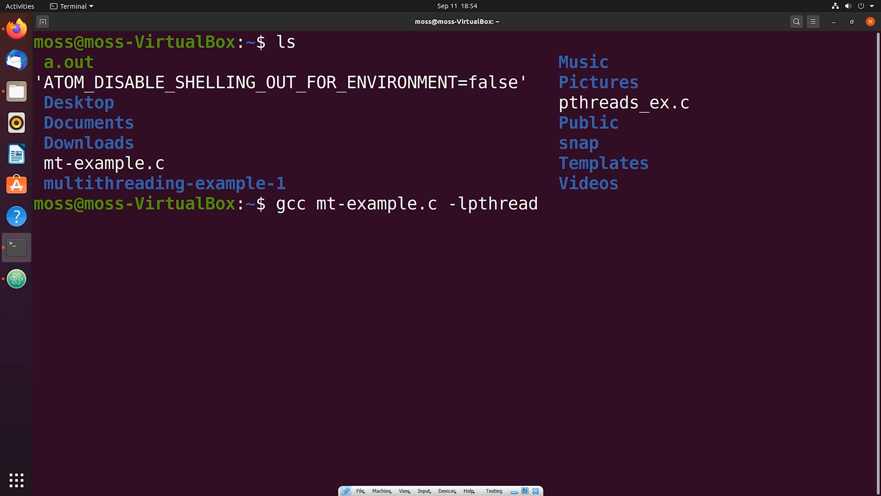
pyautogui.press('Return')
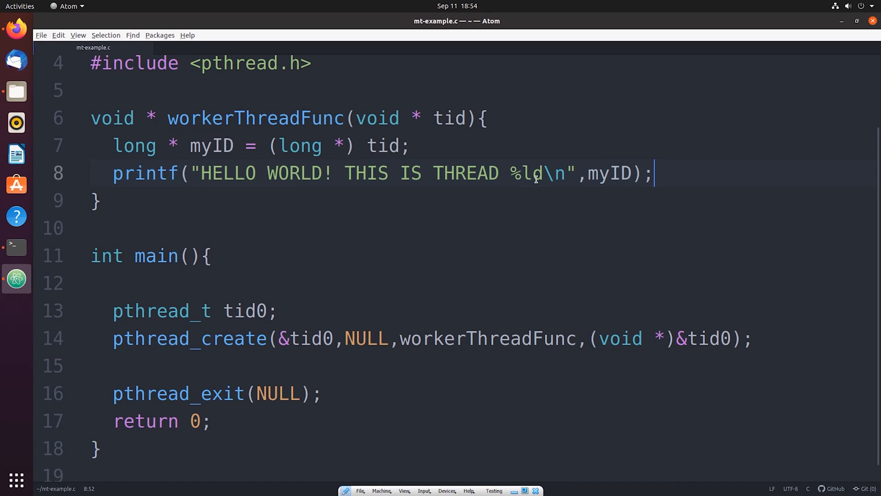
# Change the printf argument to *myID in Atom and return to Terminal to recompile.
pyautogui.click(575, 173)
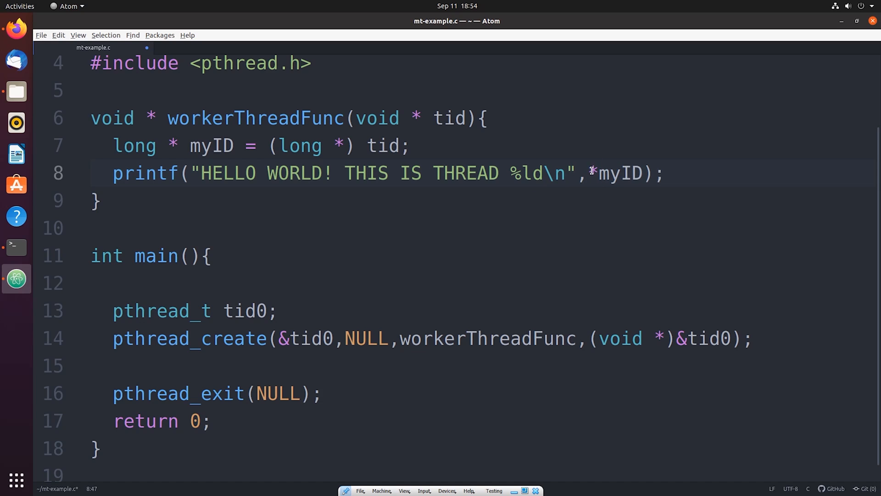
pyautogui.click(16, 247)
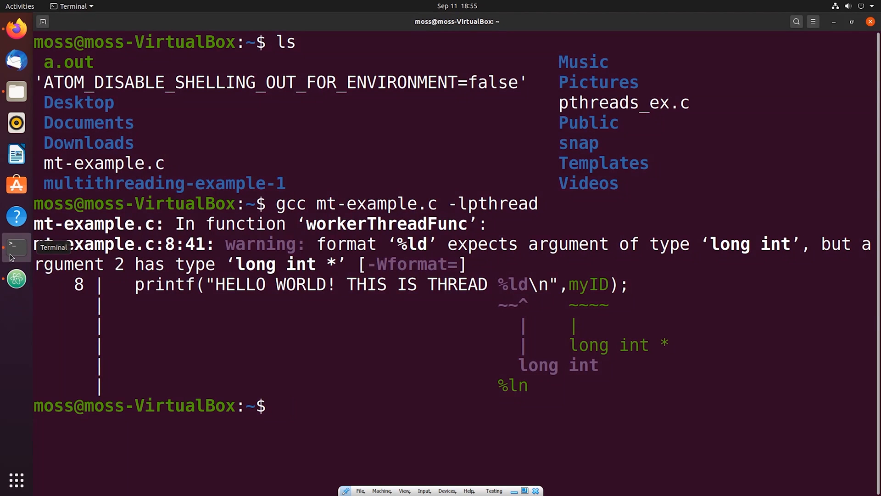
# Recompile with gcc mt-example.c -lpthread, confirm a.out via ls, and run ./a.out printing one thread line.
pyautogui.write('gcc mt-example.c -lpthread')
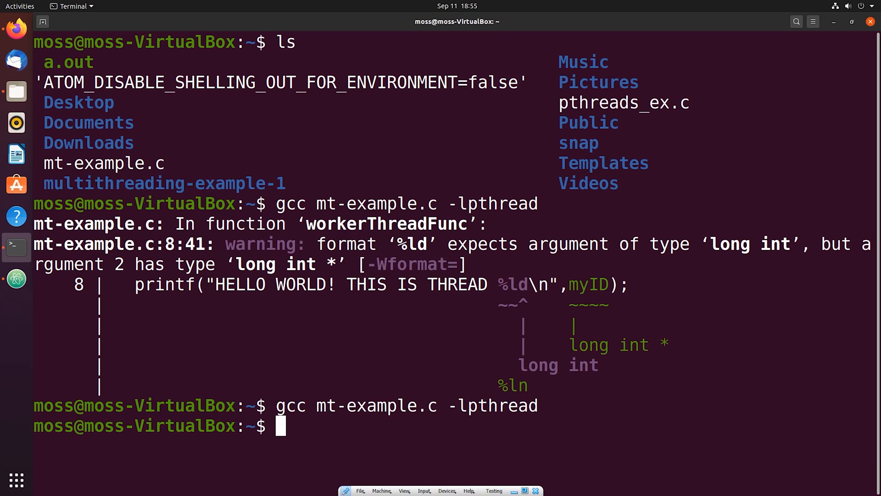
pyautogui.write('ls')
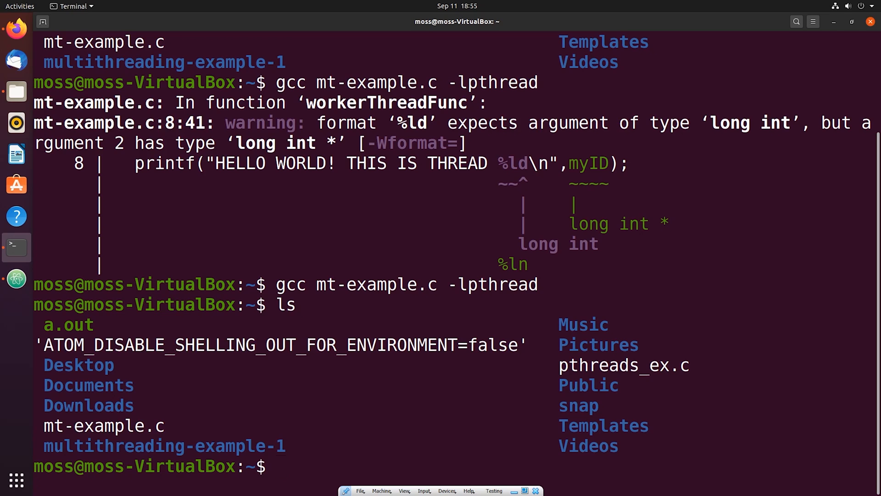
pyautogui.write('./a.out')
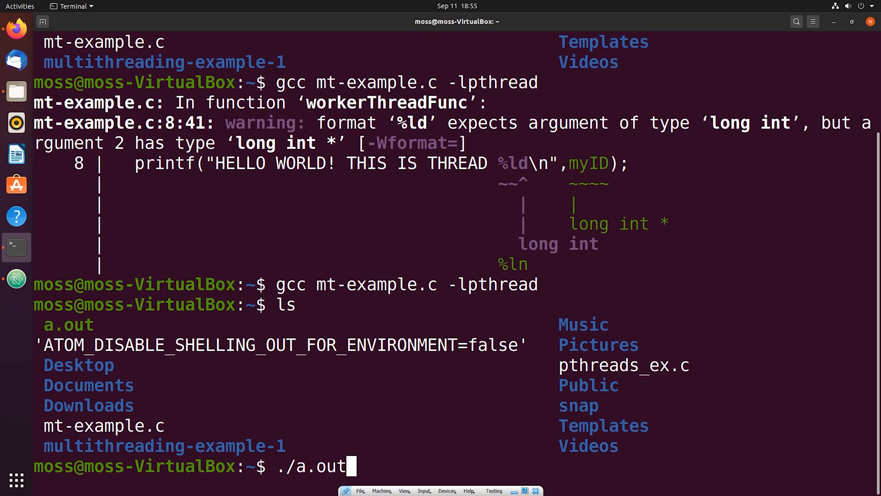
pyautogui.press('Return')
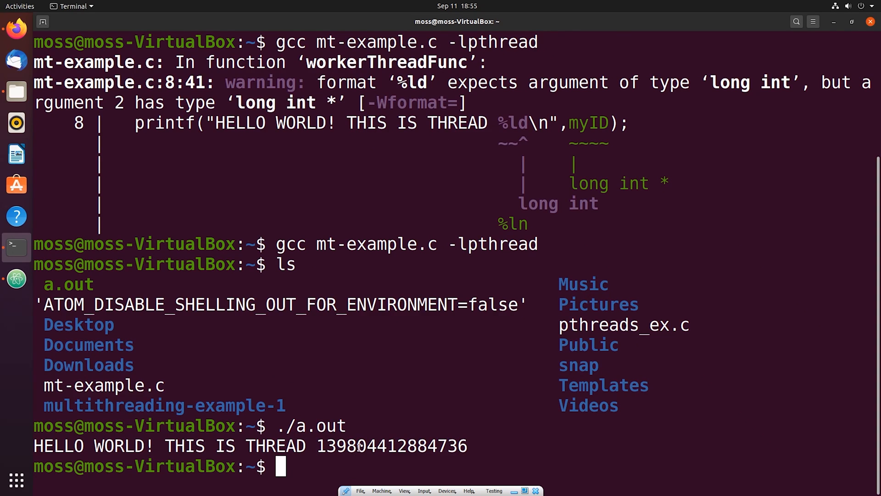
pyautogui.doubleClick(391, 446)
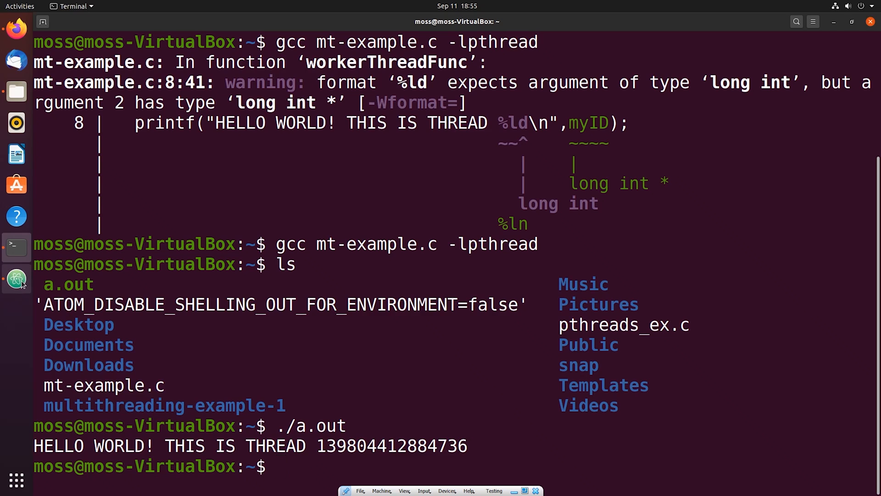
pyautogui.moveTo(15, 278)
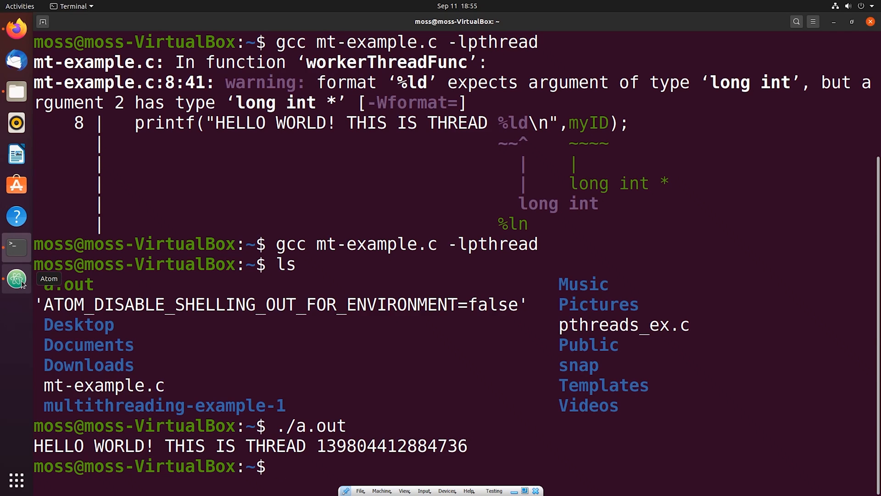
# Back in Atom, declare pthread_t tid1 and tid2 on new lines below tid0.
pyautogui.click(16, 278)
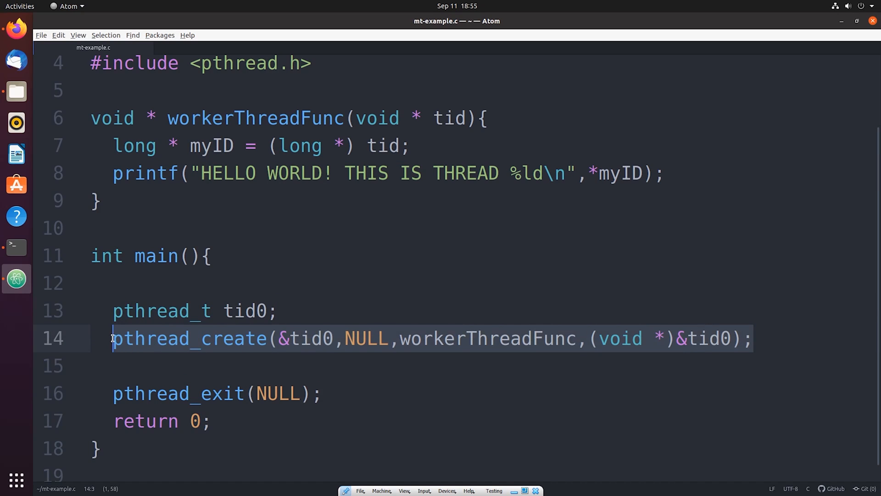
pyautogui.click(300, 173)
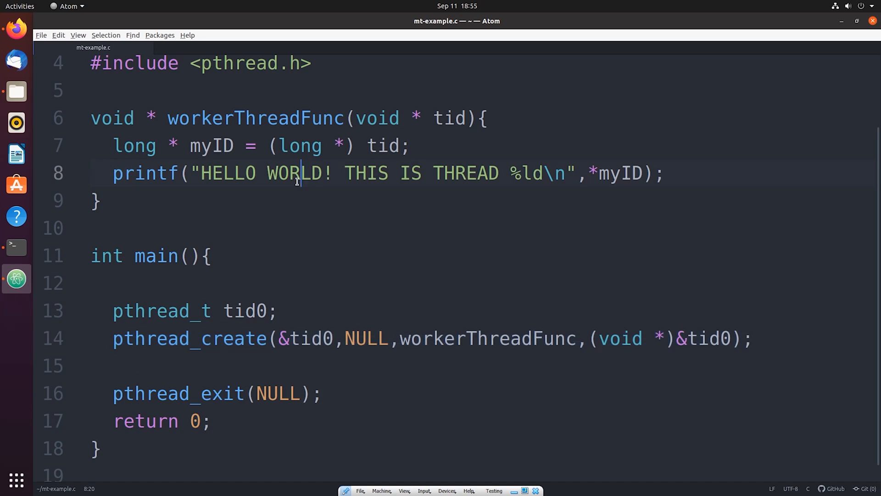
pyautogui.moveTo(539, 228)
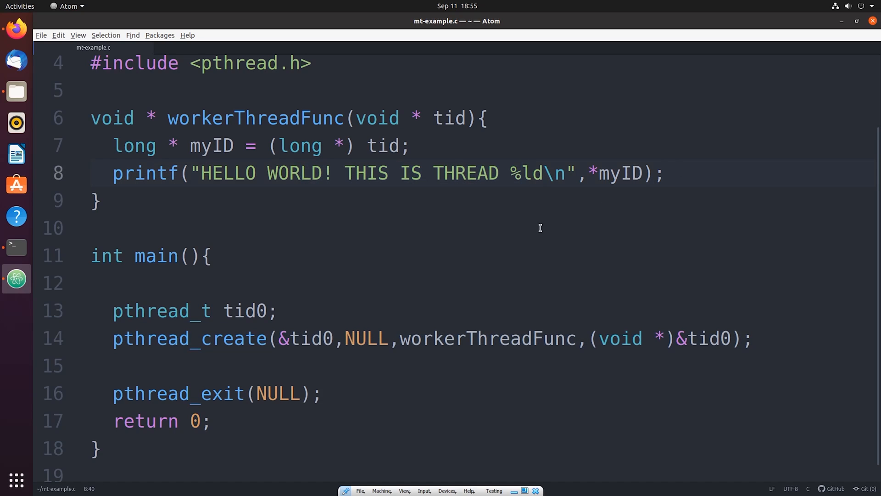
pyautogui.click(276, 311)
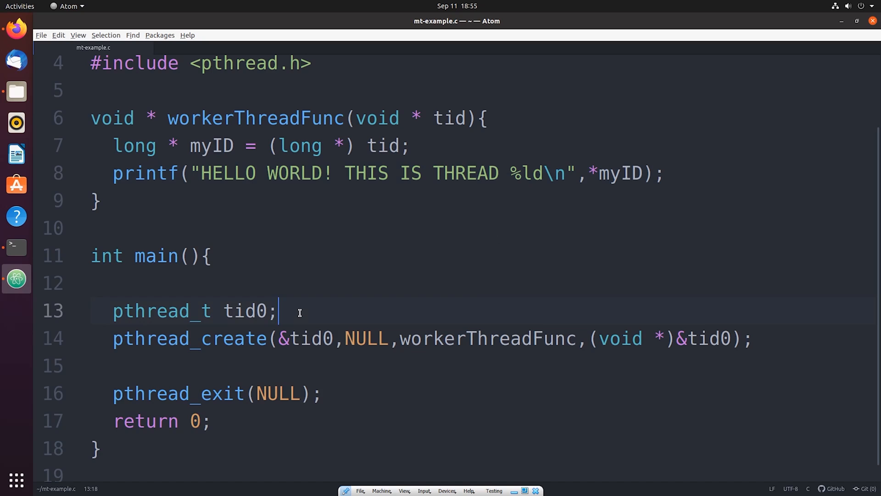
pyautogui.write('pthread_t tid1;')
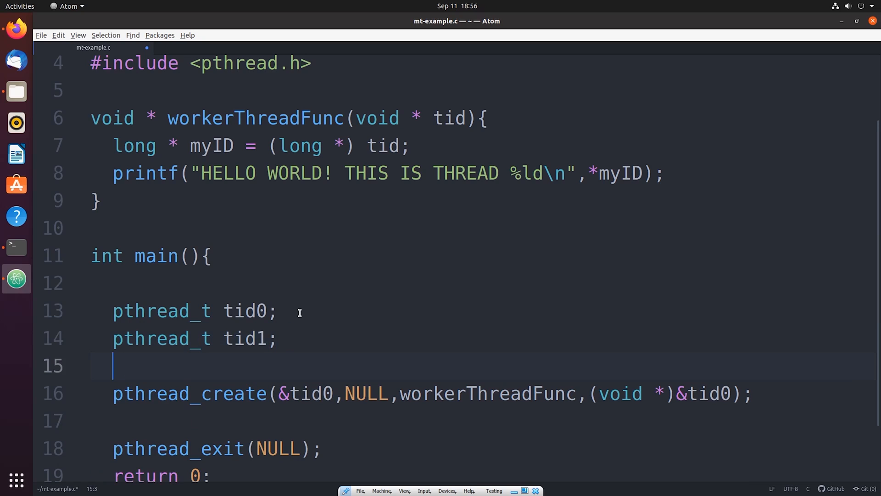
pyautogui.write('pthread_t t')
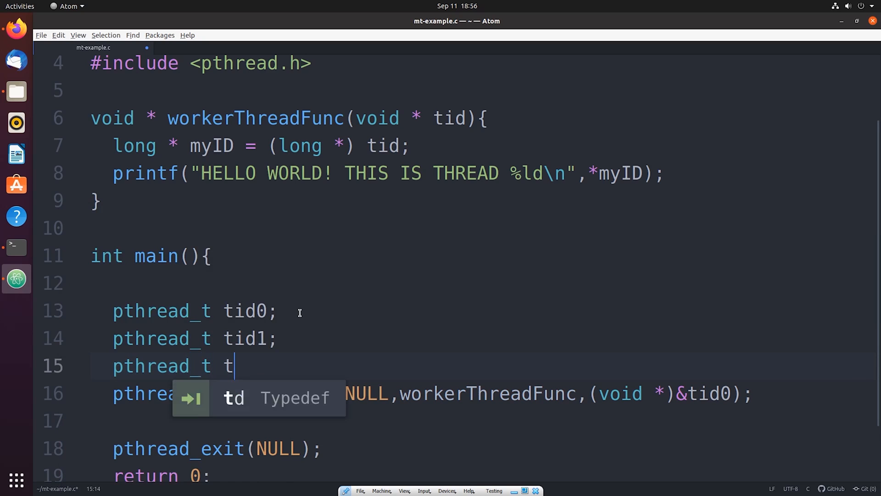
pyautogui.write('id2;')
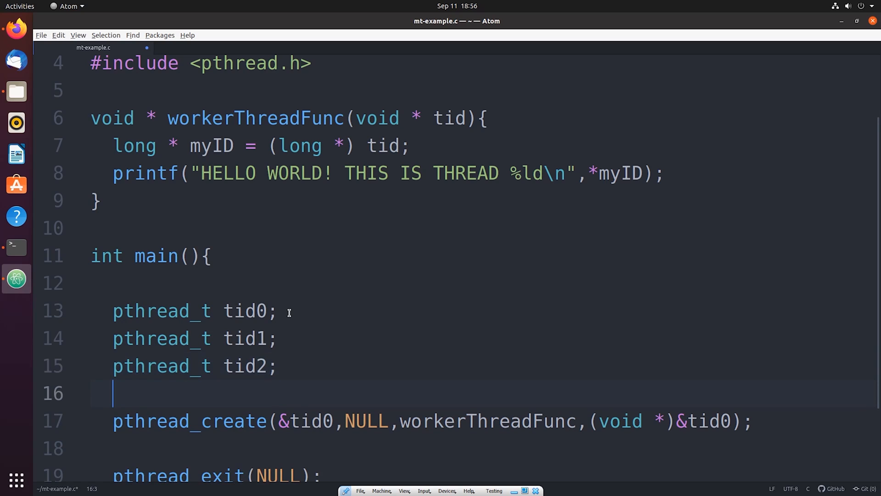
# Wrap the pthread_create call in a for (int i = 0; i < 3; i++) loop.
pyautogui.write('for (')
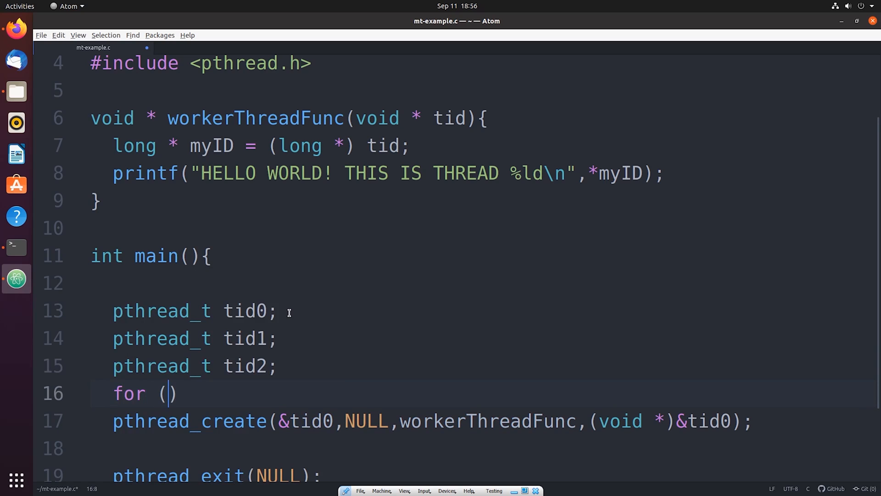
pyautogui.write('int i')
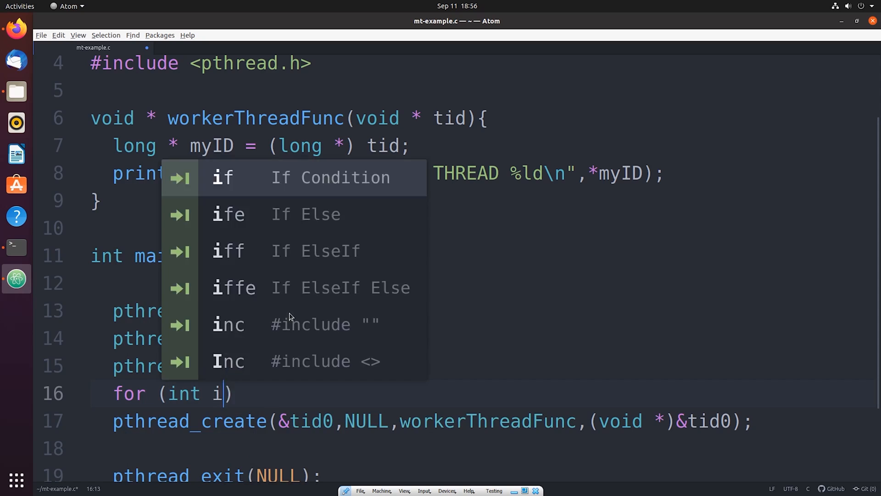
pyautogui.write('= 0; i')
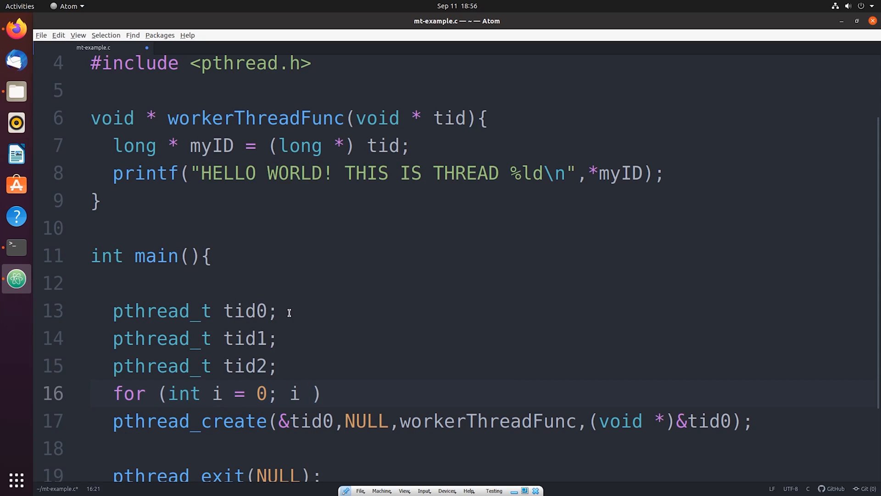
pyautogui.write('< 3; i++')
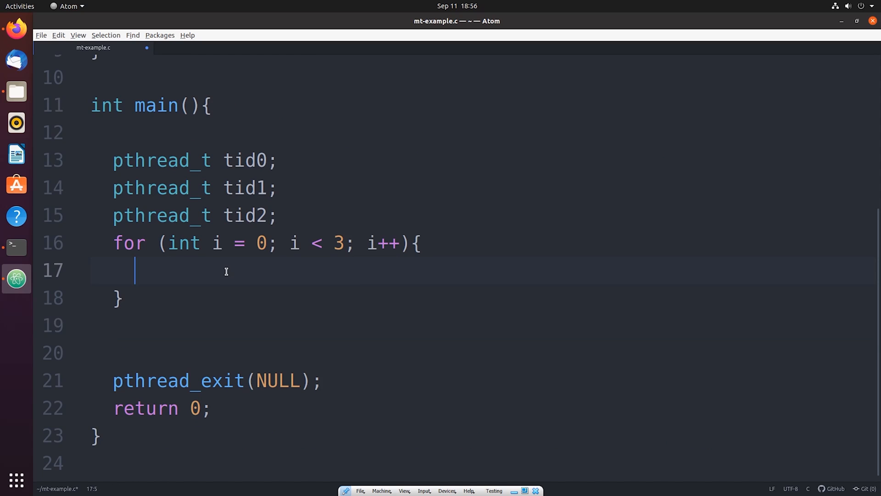
pyautogui.write('pthread_create(&tid0,NULL,workerThreadFunc,(void *)&tid0);')
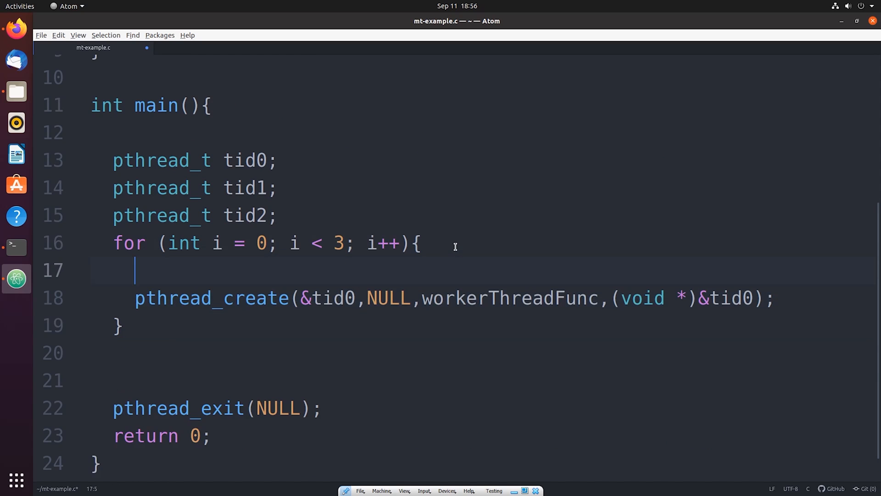
pyautogui.doubleClick(329, 298)
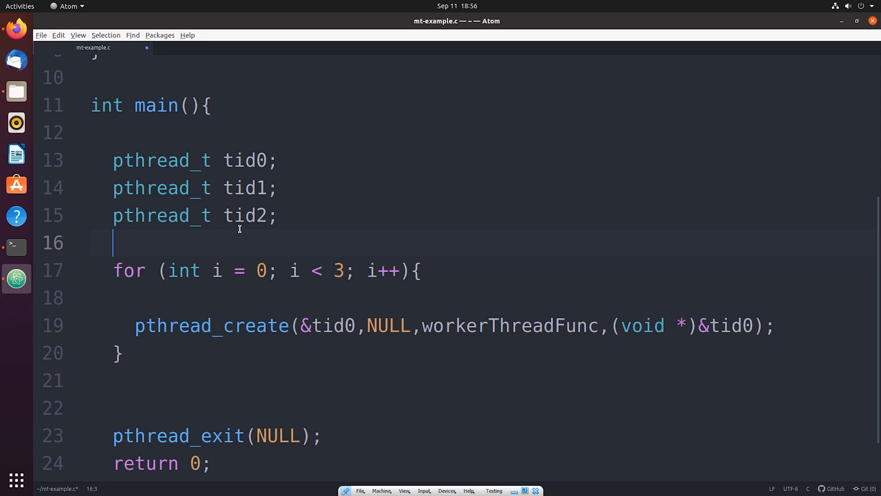
# Declare pthread_t * pthreads[] = {&tid0} above the loop.
pyautogui.write('pthread_t')
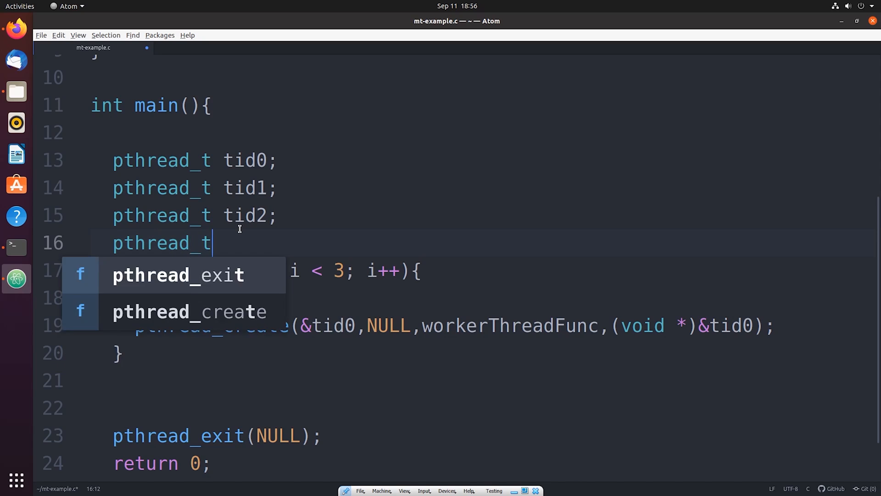
pyautogui.write('*')
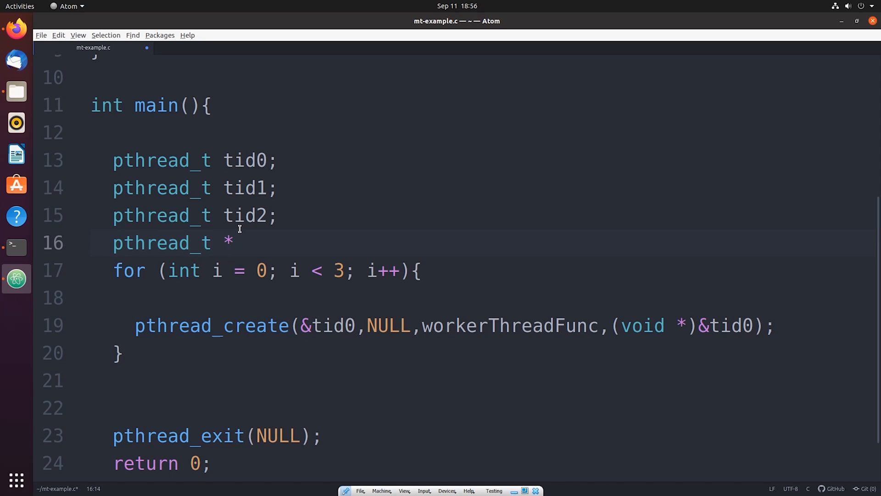
pyautogui.write('pthread')
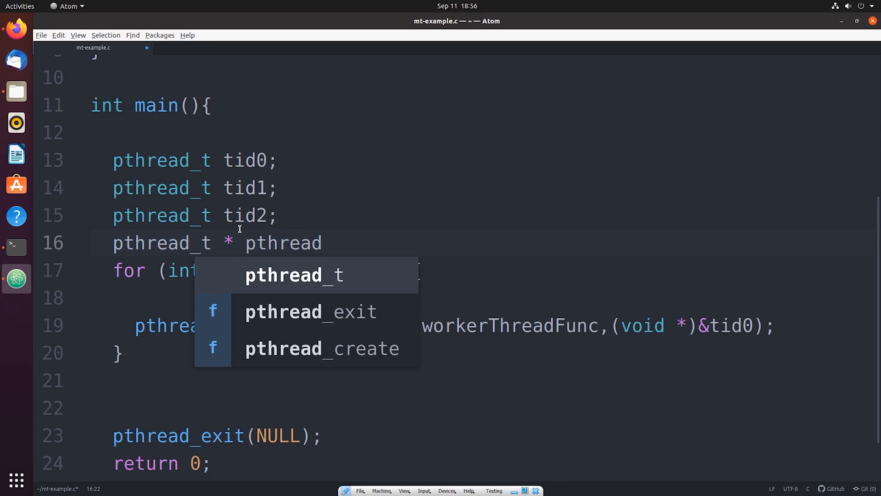
pyautogui.write('s[]')
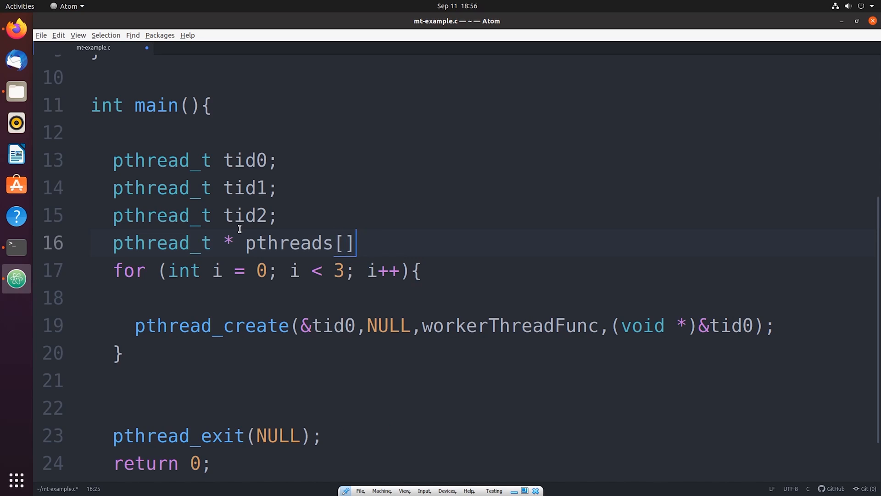
pyautogui.write('= {}')
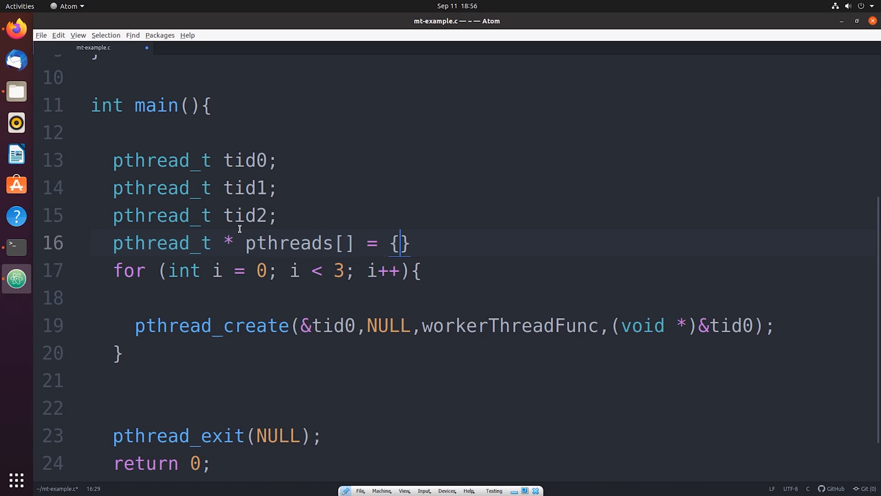
pyautogui.write('&tid0,')
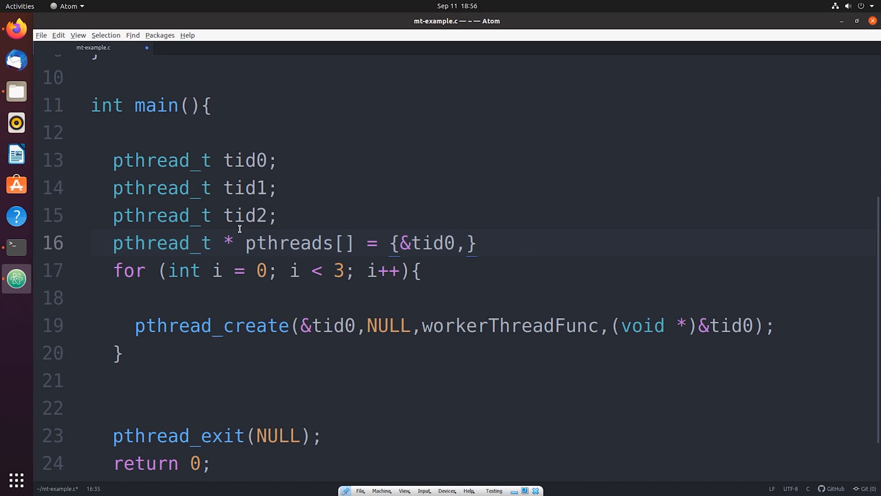
# Extend the array to {&tid0,&tid1,&tid2}; and save the file.
pyautogui.click(466, 243)
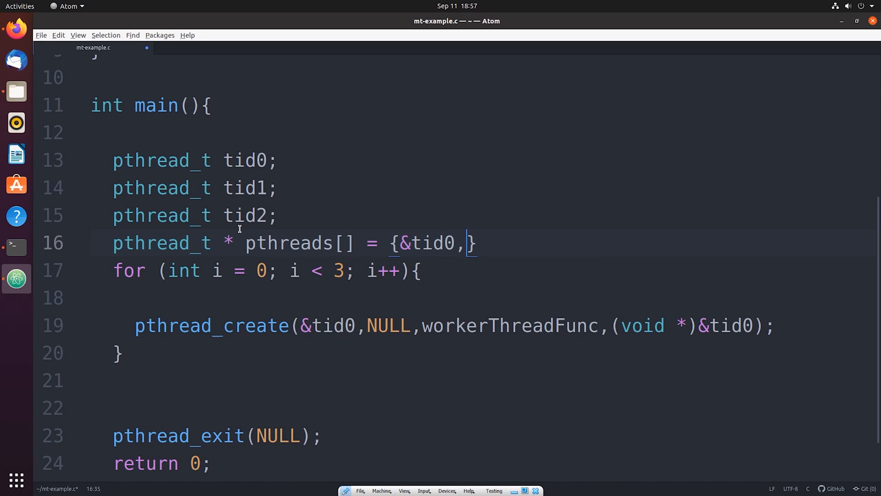
pyautogui.write('&tid1,')
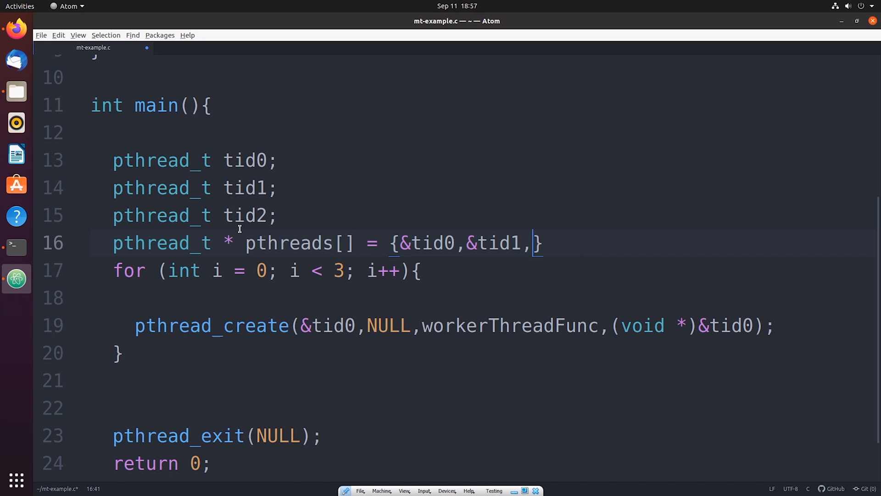
pyautogui.write('&tid2')
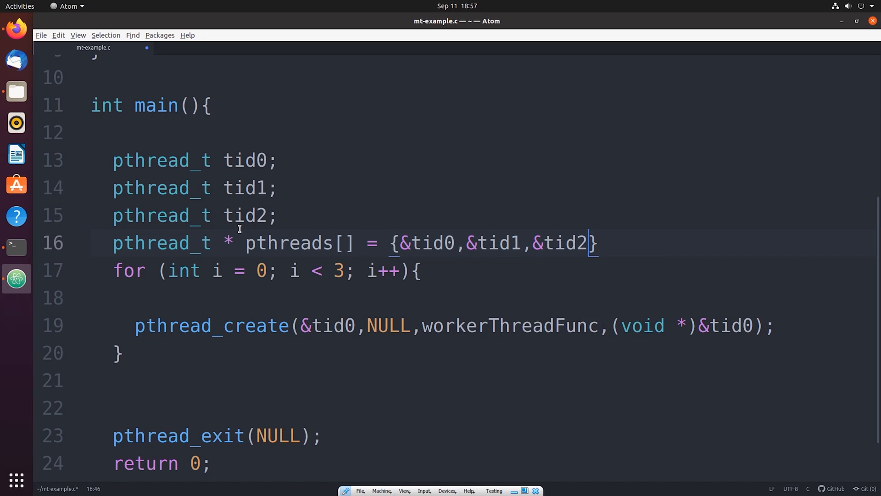
pyautogui.write(';')
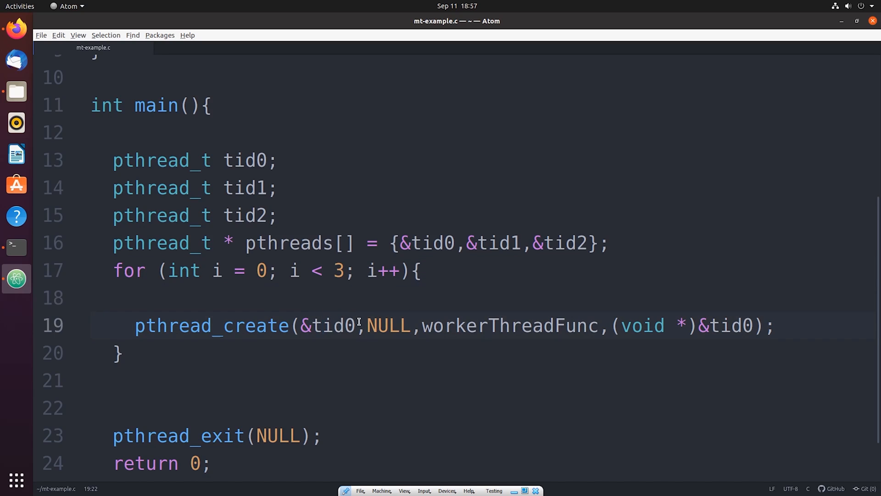
# Pass pthreads[i] as both handle and argument in pthread_create, save, and return to Terminal.
pyautogui.doubleClick(332, 326)
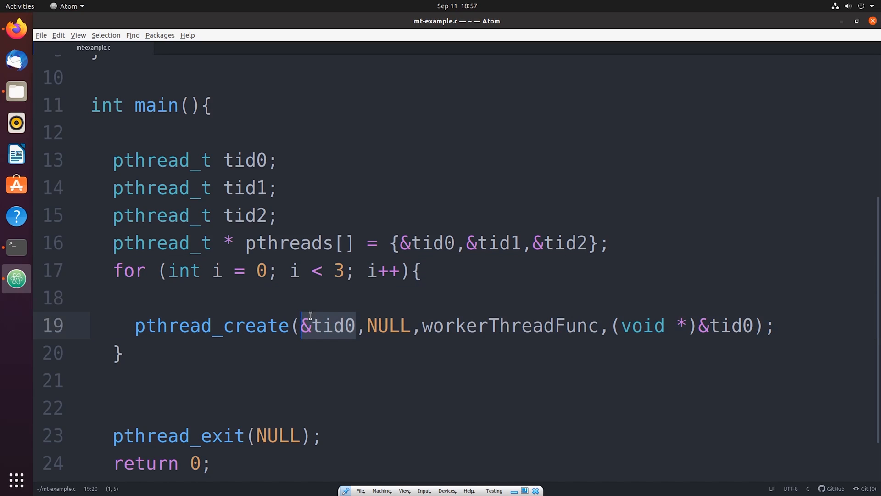
pyautogui.write('pthreads[]')
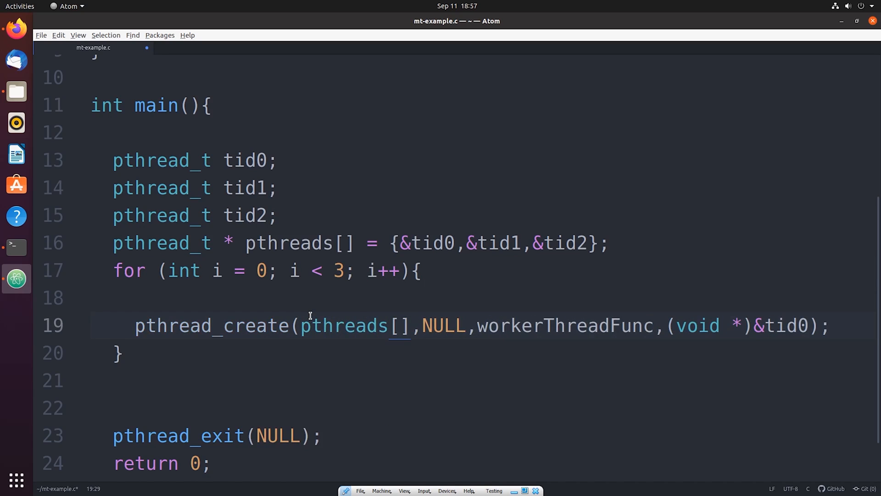
pyautogui.write('i')
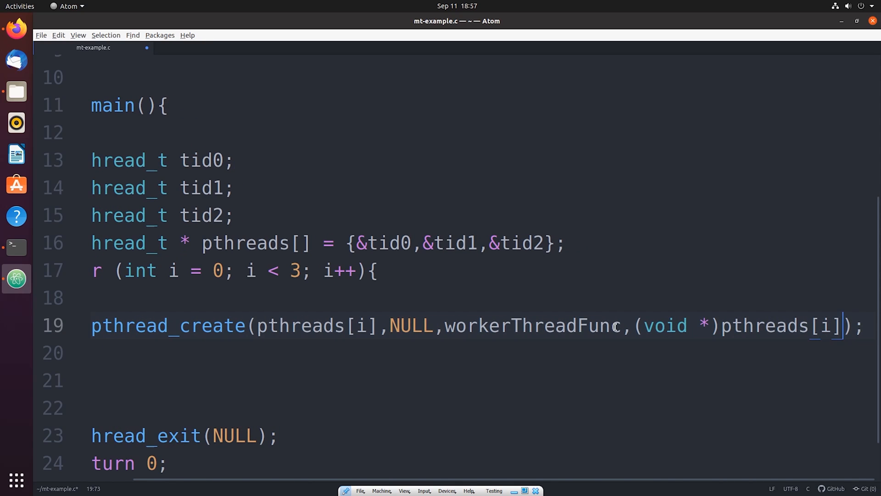
pyautogui.click(233, 216)
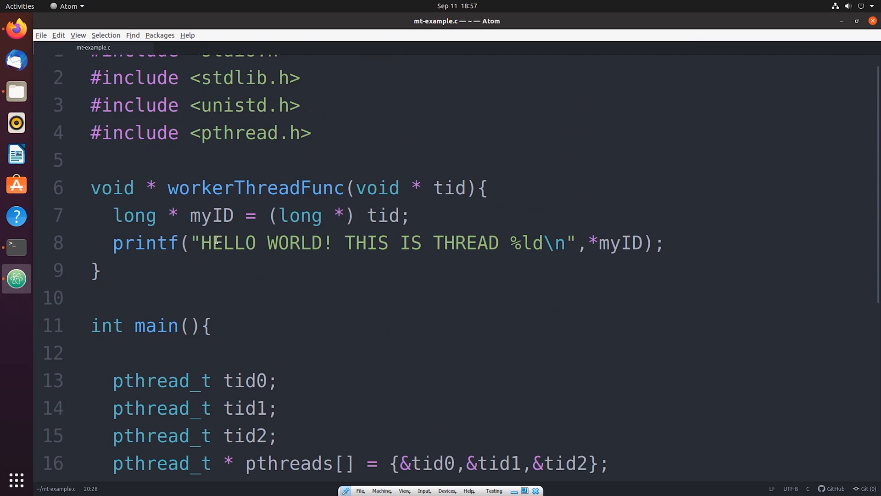
pyautogui.click(634, 243)
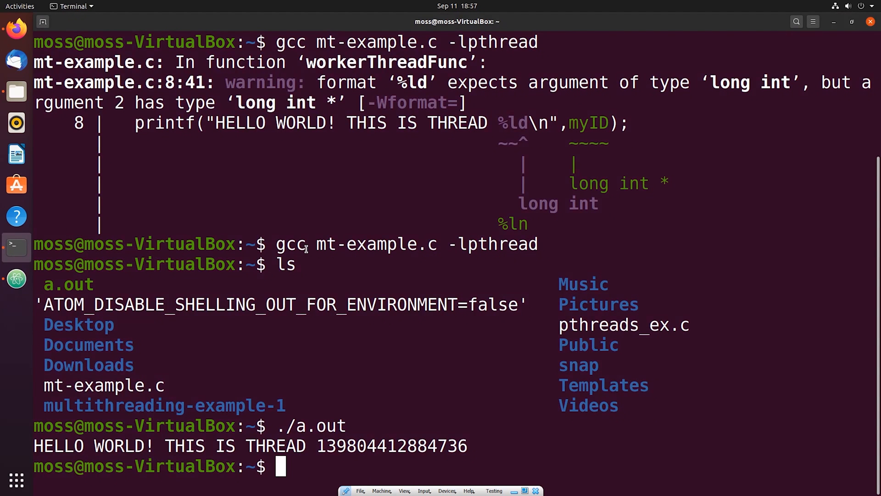
# Recompile and run ./a.out, printing three HELLO WORLD lines with different thread IDs.
pyautogui.write('ls')
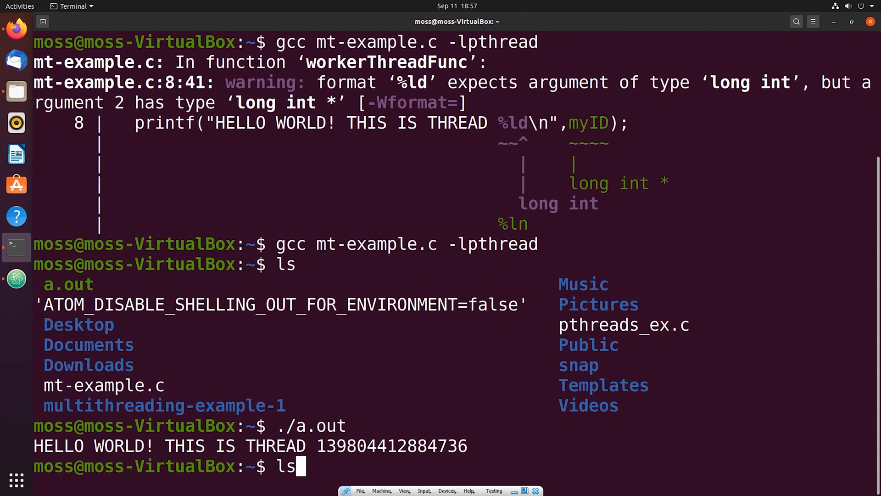
pyautogui.press('Return')
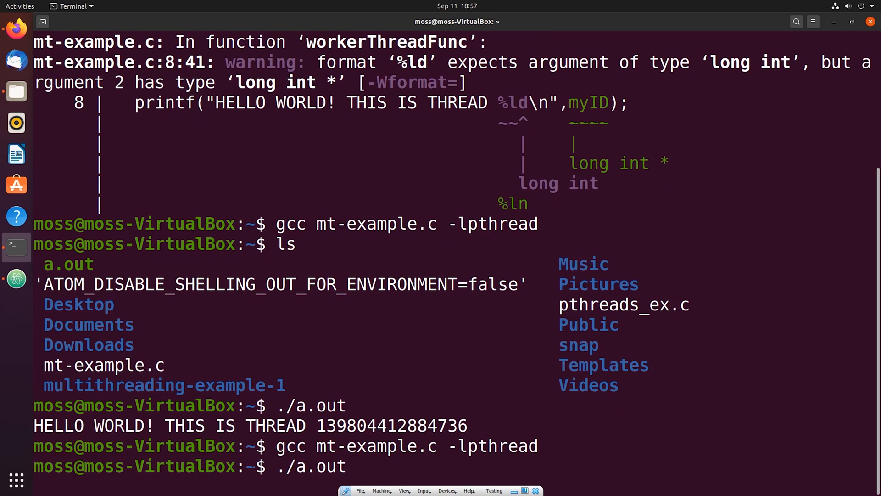
pyautogui.press('Return')
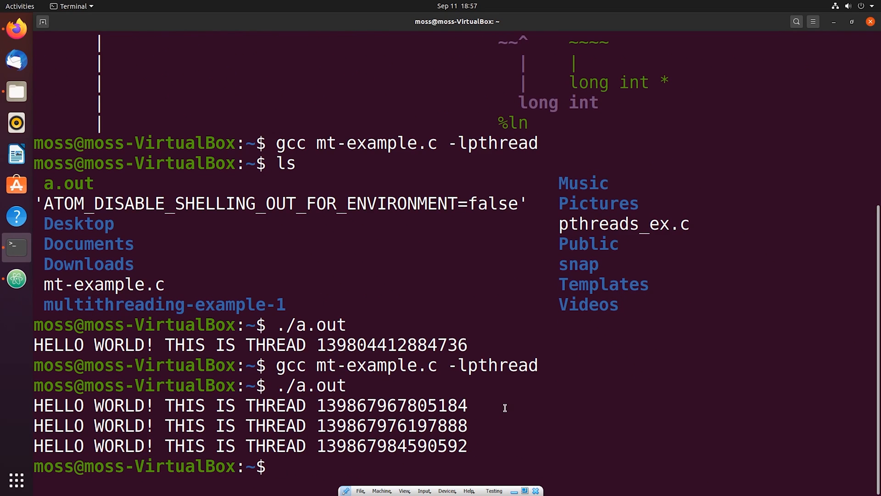
pyautogui.doubleClick(391, 425)
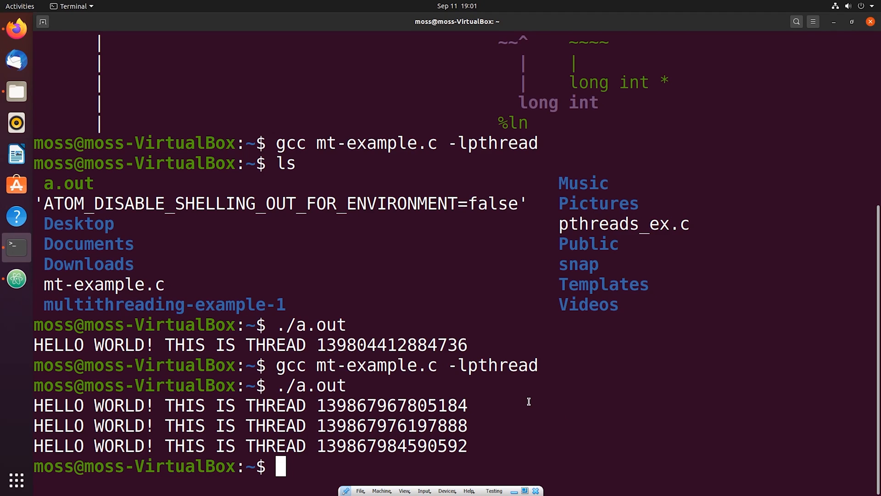
pyautogui.moveTo(363, 365)
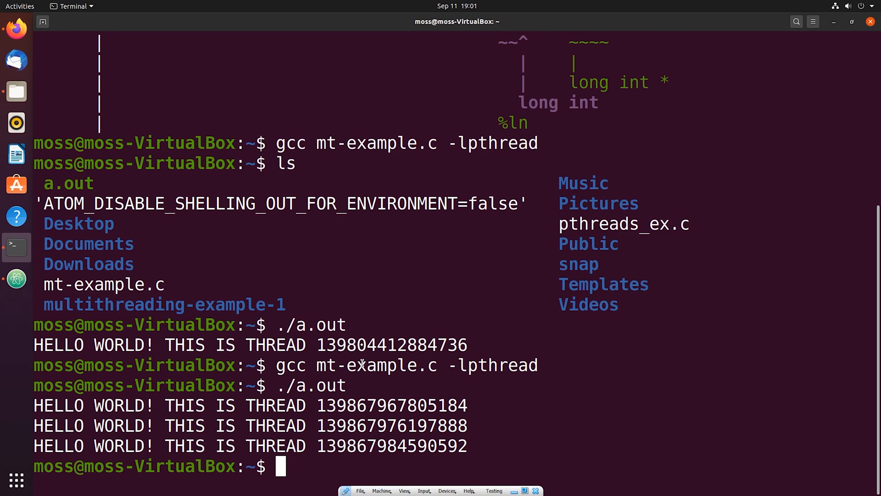
pyautogui.moveTo(15, 279)
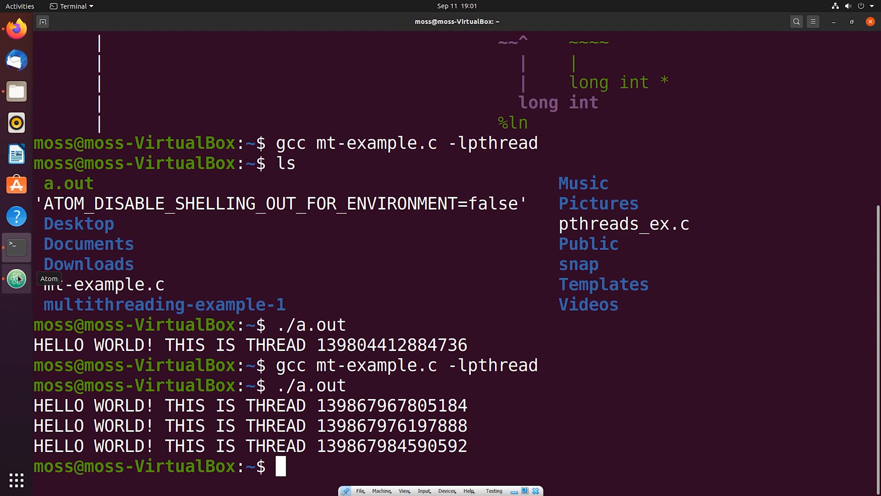
# Edit main to follow the loop with return 0, rerun to print nothing, and return to Atom.
pyautogui.click(16, 277)
pyautogui.write('gcc mt-example.c -lpthread')
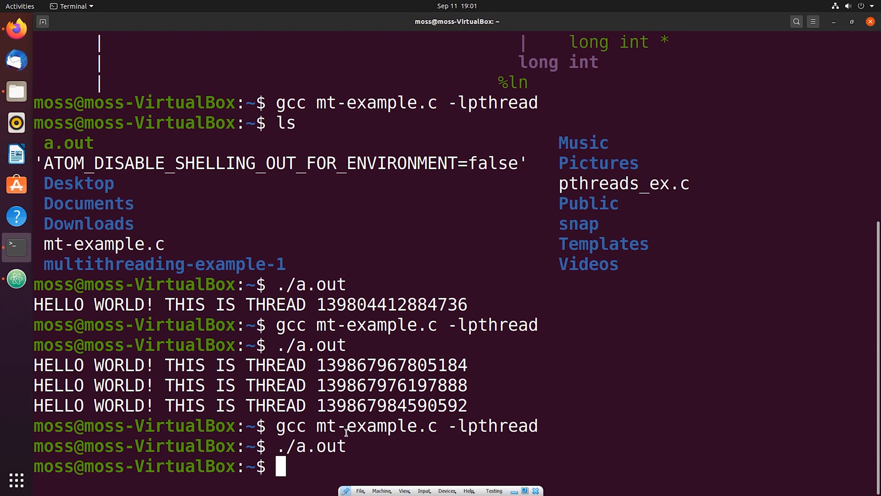
pyautogui.moveTo(14, 280)
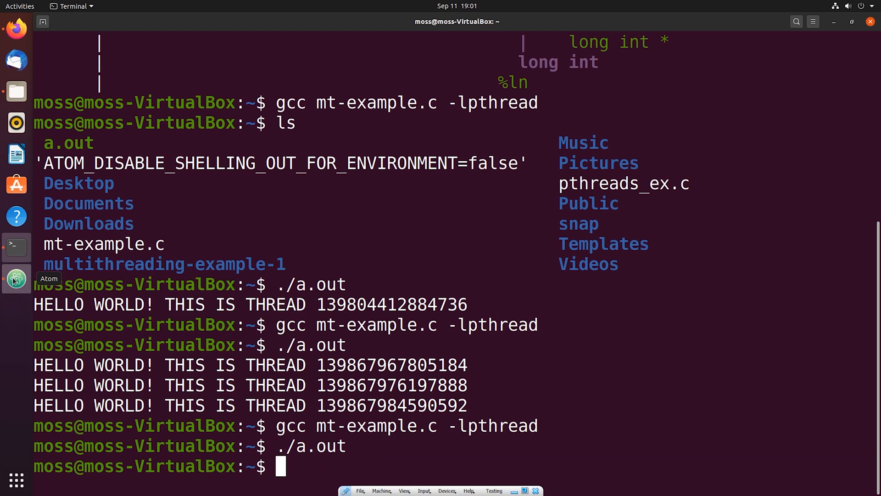
pyautogui.click(16, 279)
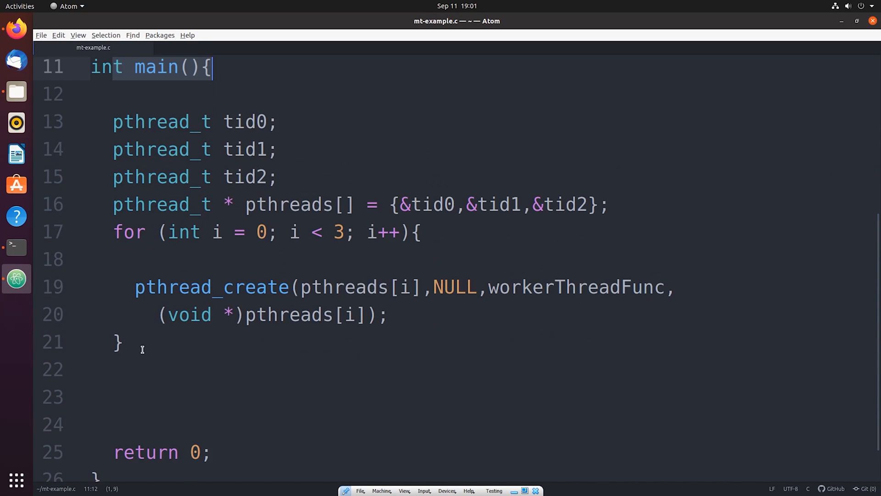
# Restore pthread_exit(NULL); after the loop before return 0 and save.
pyautogui.click(112, 341)
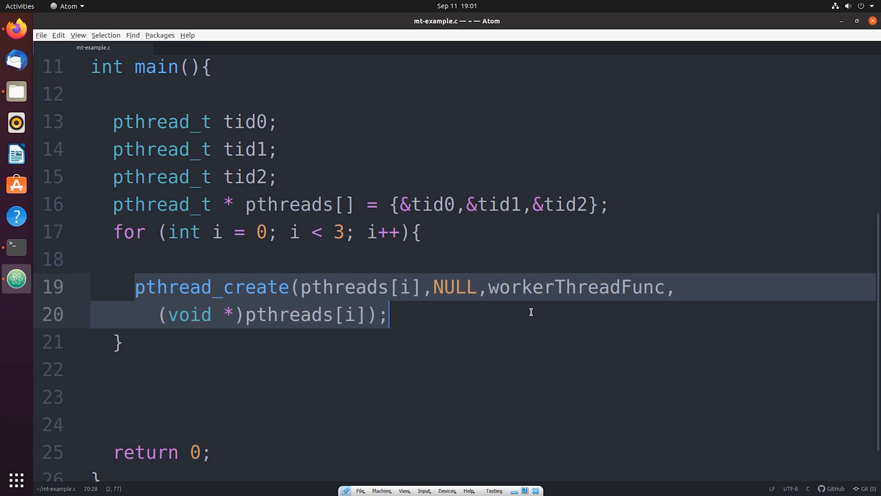
pyautogui.click(160, 287)
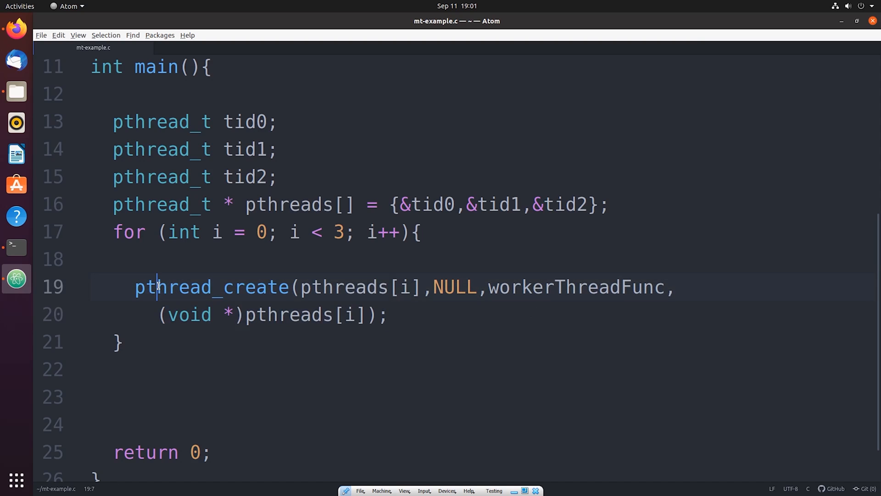
pyautogui.moveTo(135, 286); pyautogui.dragTo(393, 314)
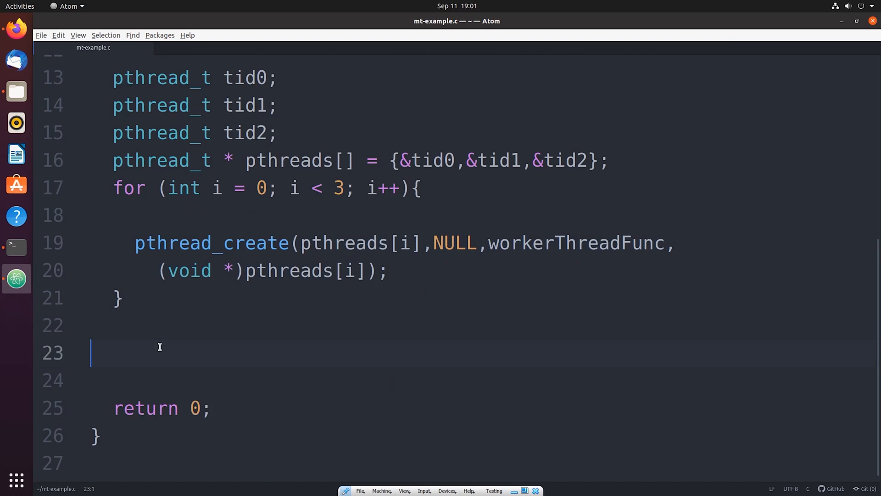
pyautogui.write('pthread_exit(')
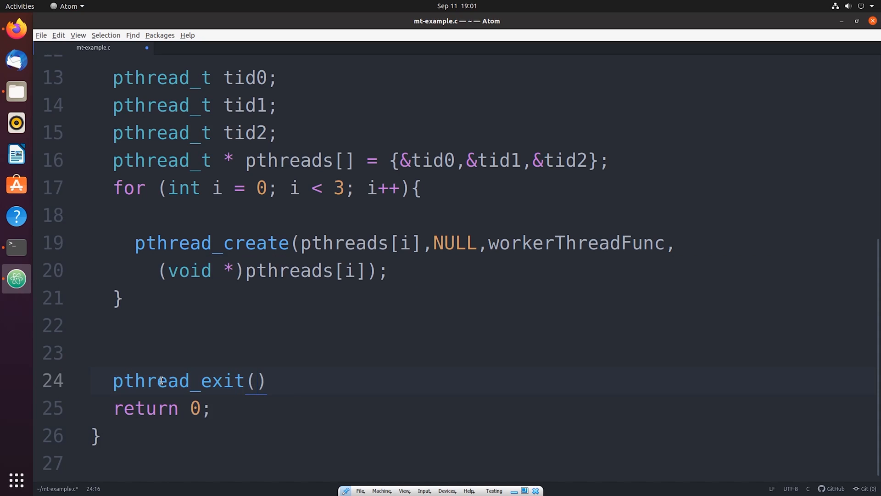
pyautogui.write('NULL;')
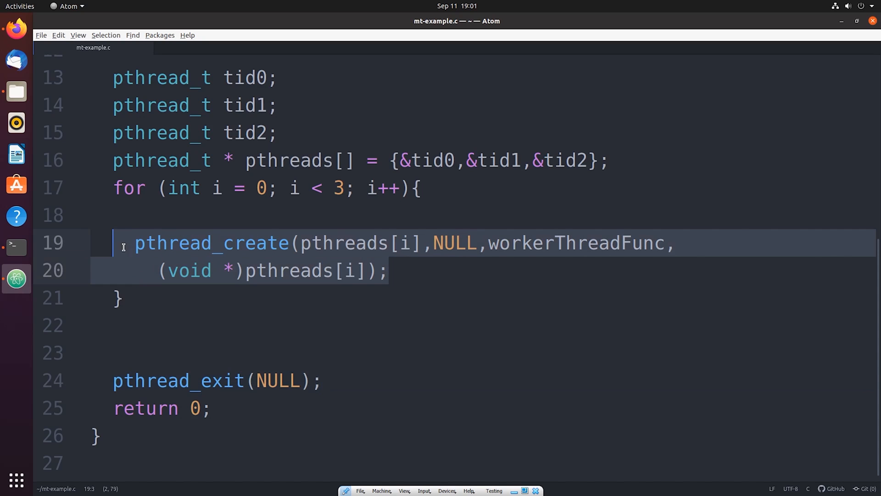
pyautogui.click(325, 381)
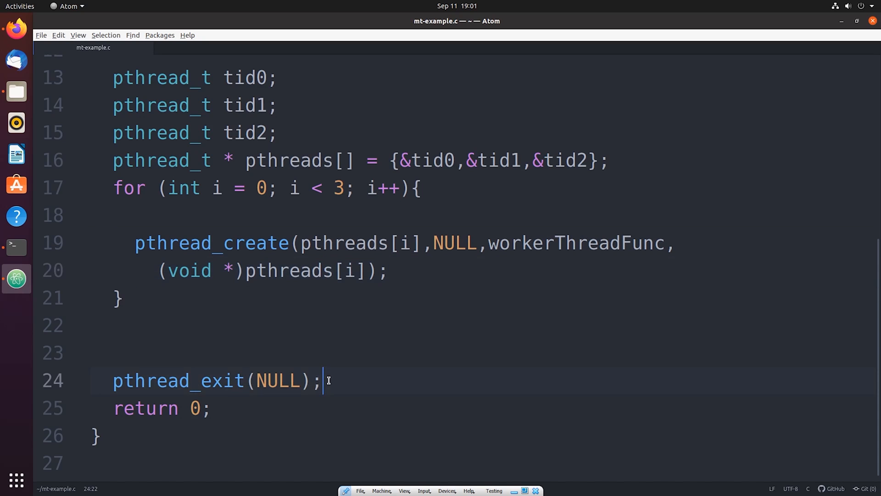
# Recompile and run in Terminal, again printing three thread lines with unique IDs.
pyautogui.click(295, 352)
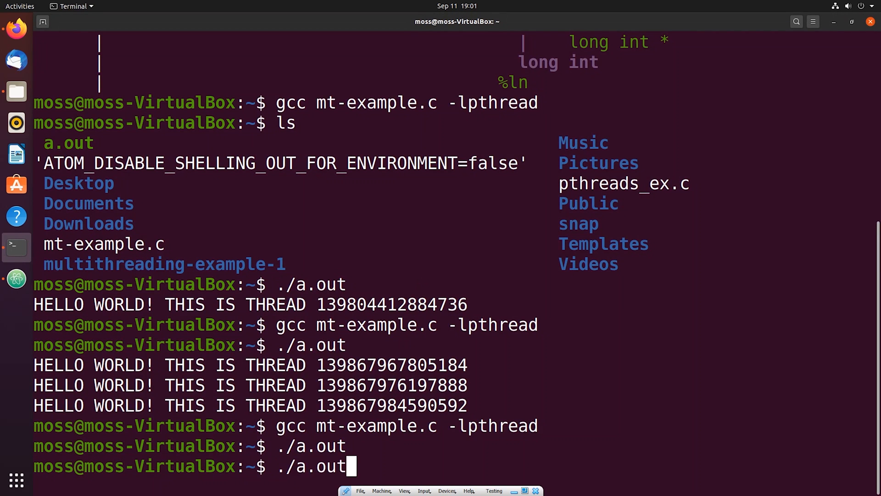
pyautogui.press('Return')
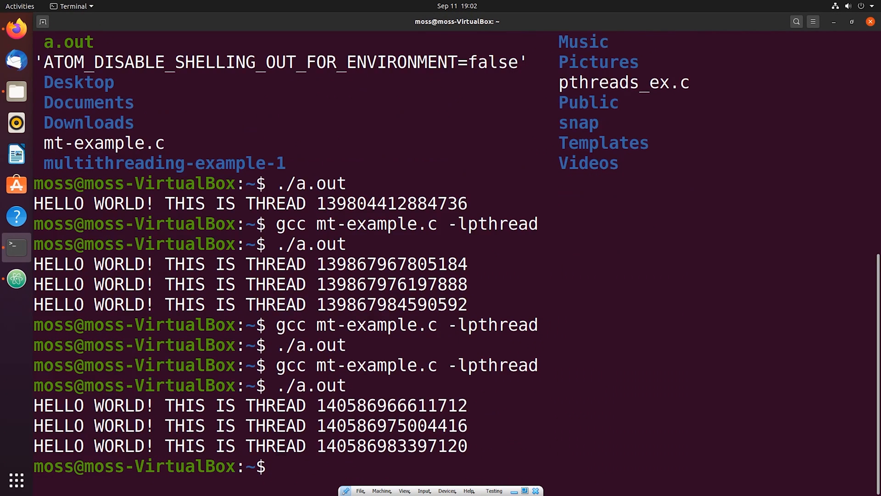